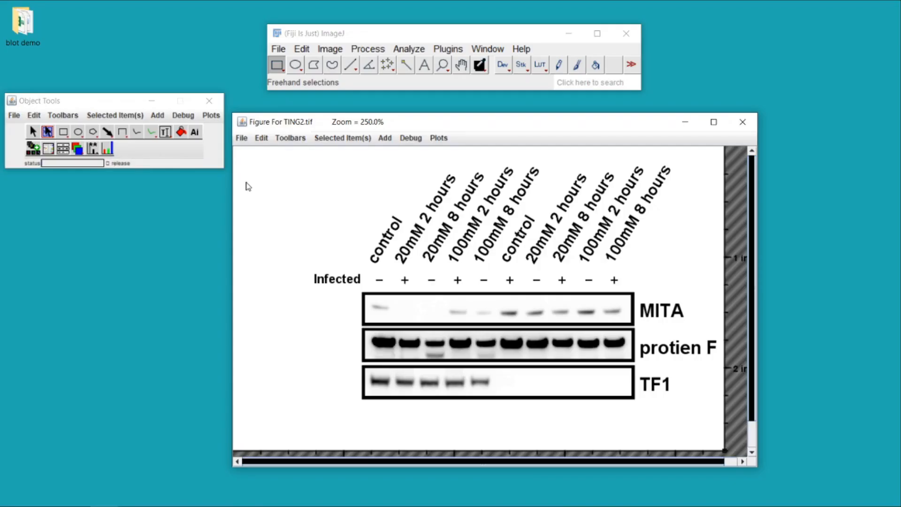
mouse_move(342, 227)
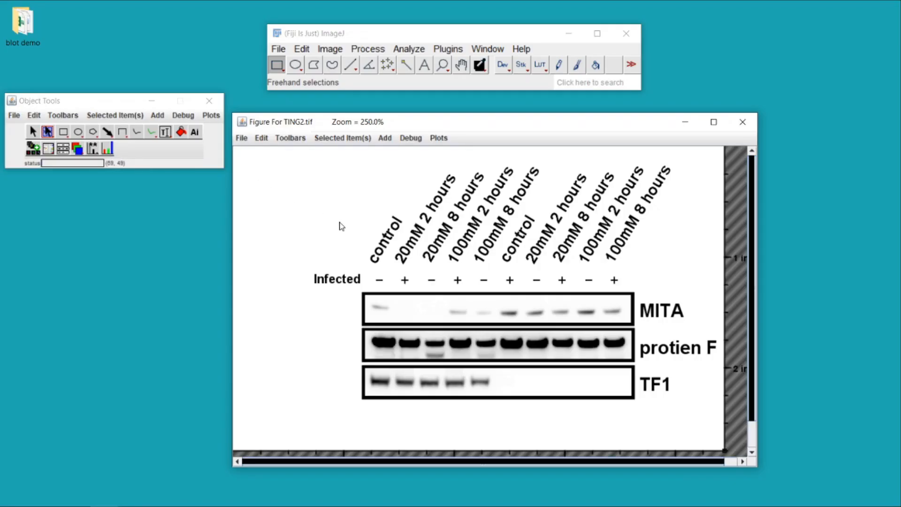
mouse_move(385, 269)
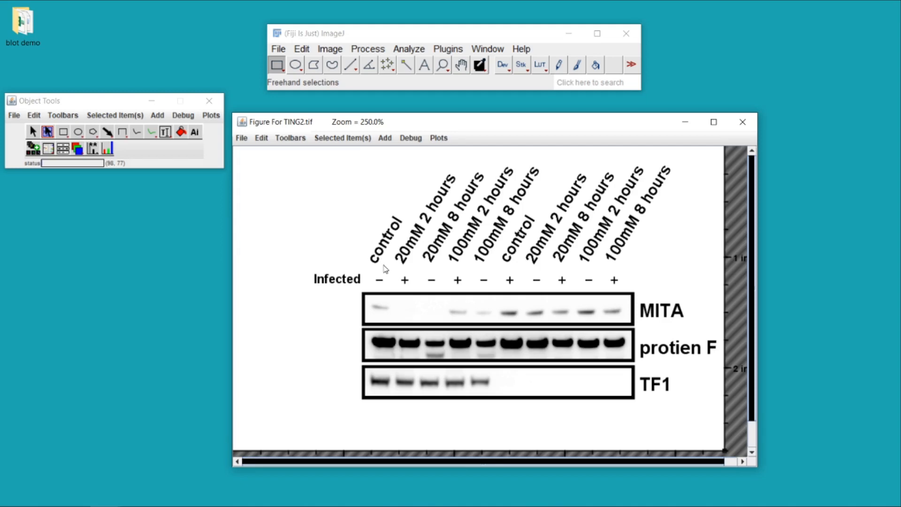
mouse_move(383, 268)
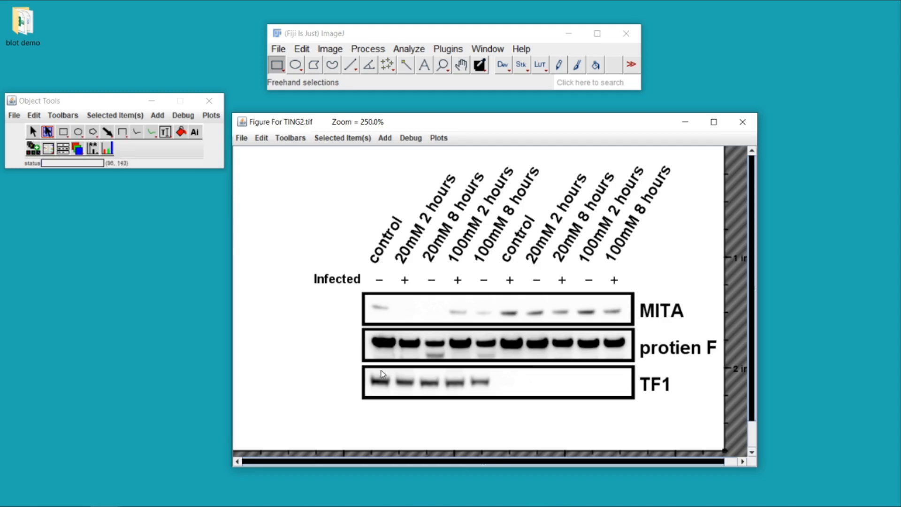
mouse_move(383, 411)
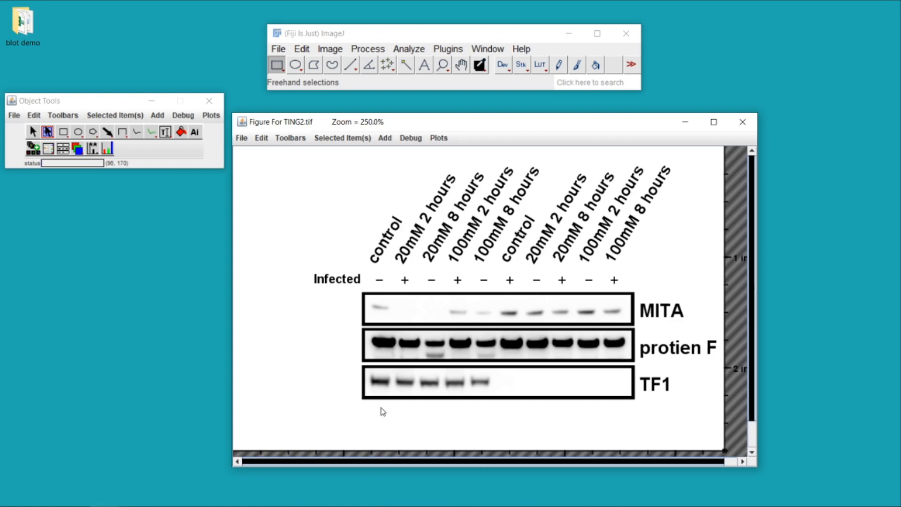
mouse_move(410, 309)
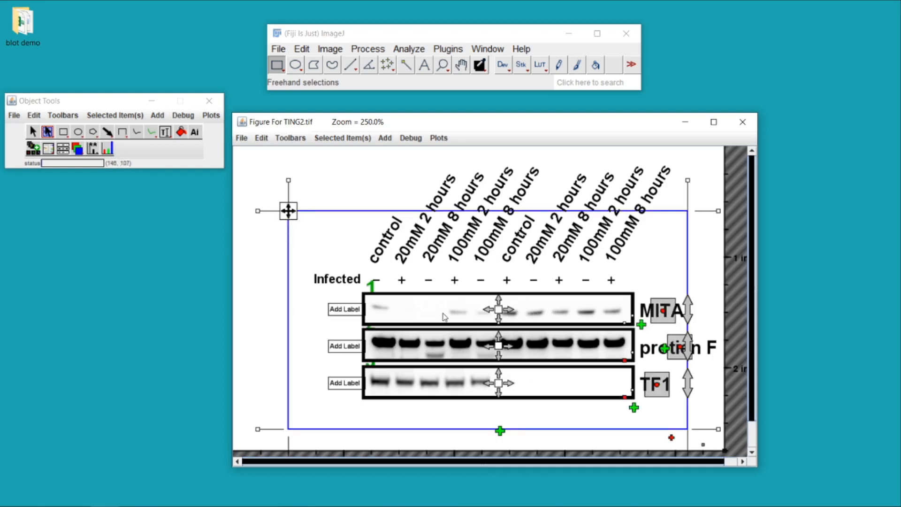
mouse_move(472, 373)
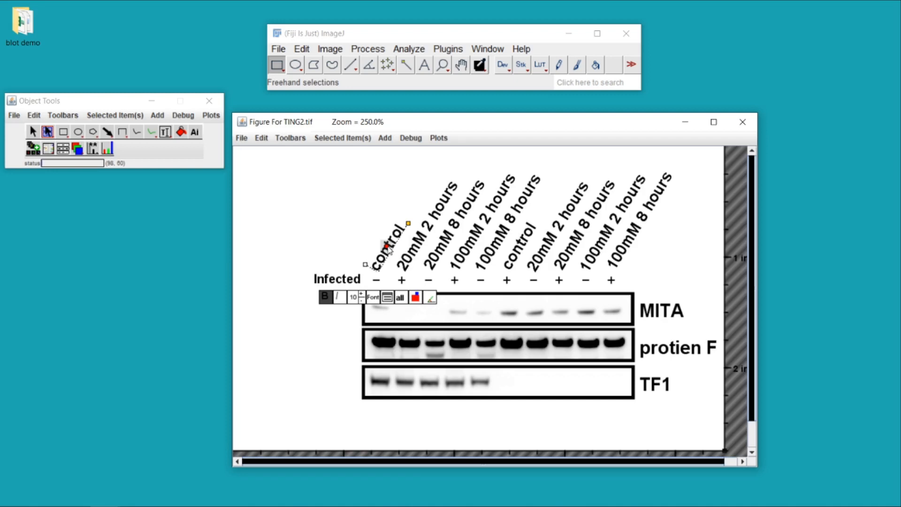
mouse_move(611, 367)
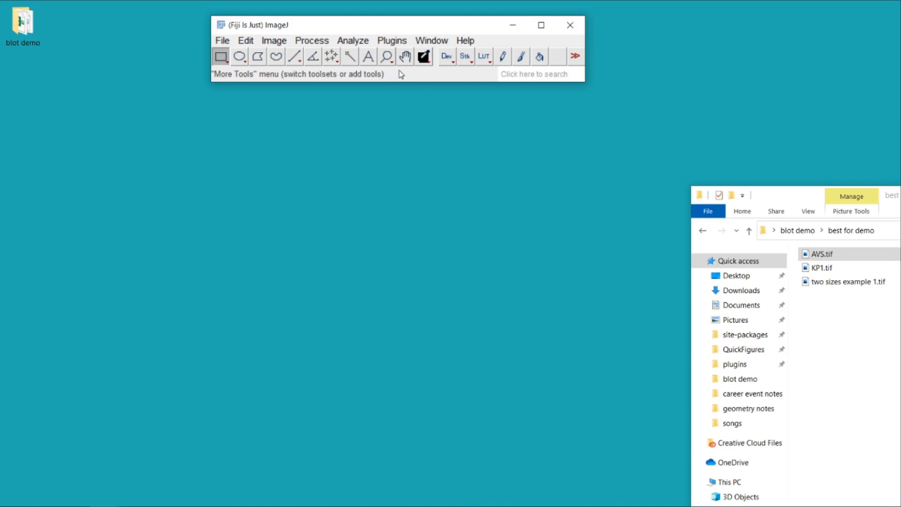
Restore the QuickFigures object toolbar via Show Main Toolbar and load AVS.tif
click(392, 41)
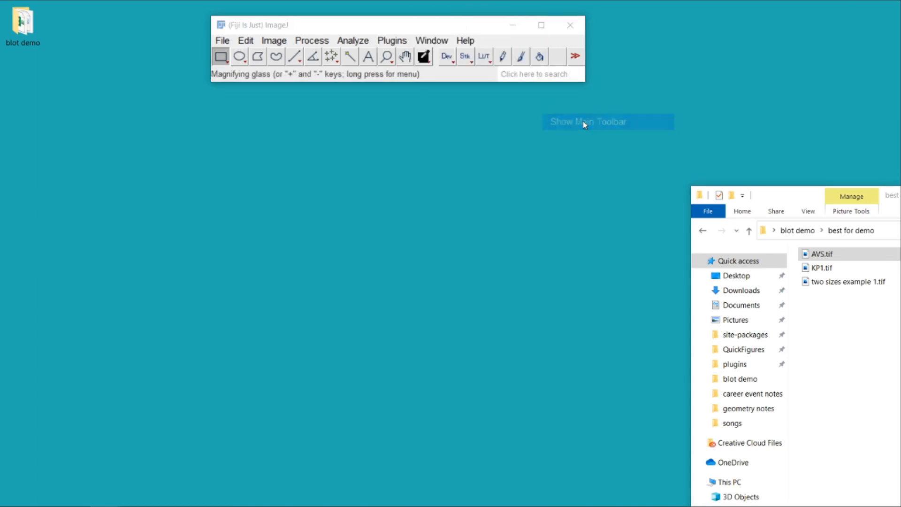
click(587, 121)
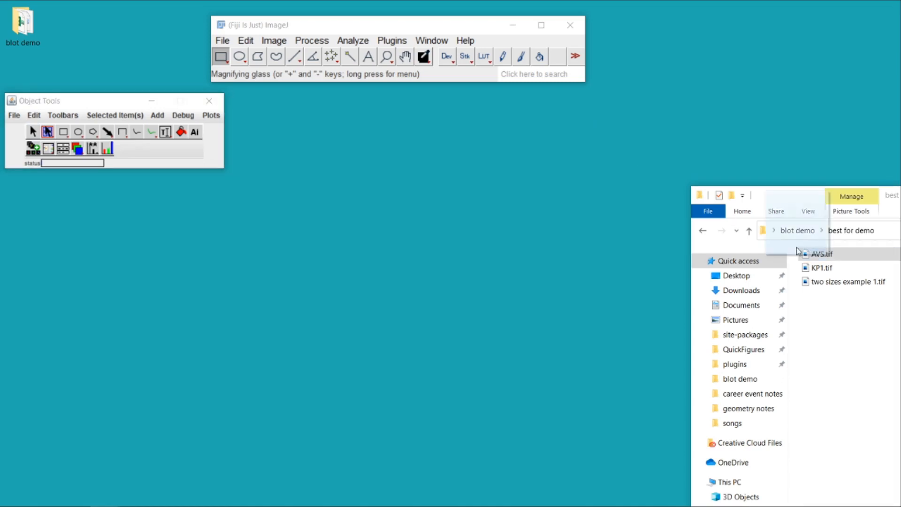
double_click(819, 254)
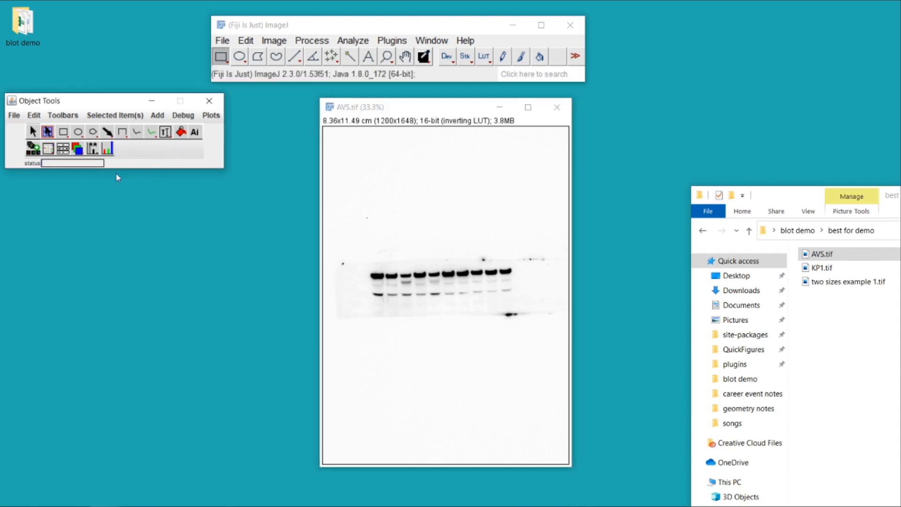
mouse_move(62, 148)
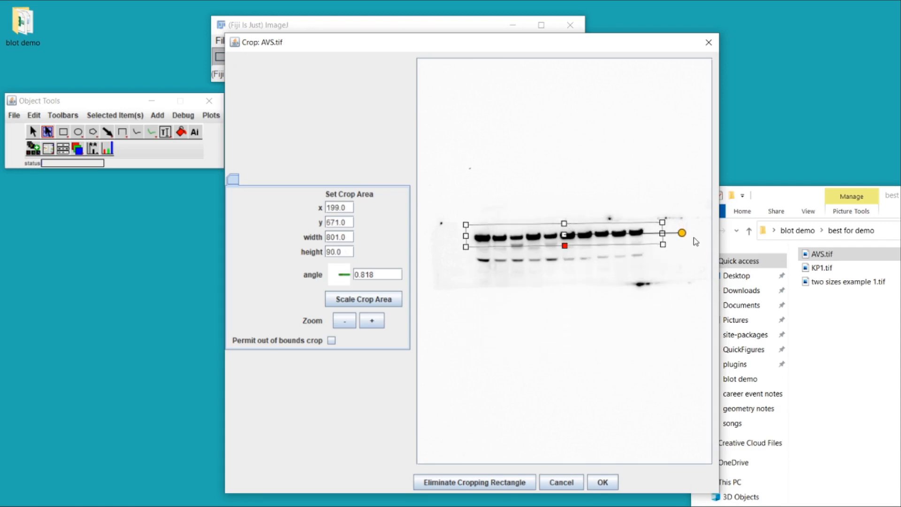
Tilt and tighten the crop rectangle around the top row of AVS.tif bands
drag(681, 234, 679, 231)
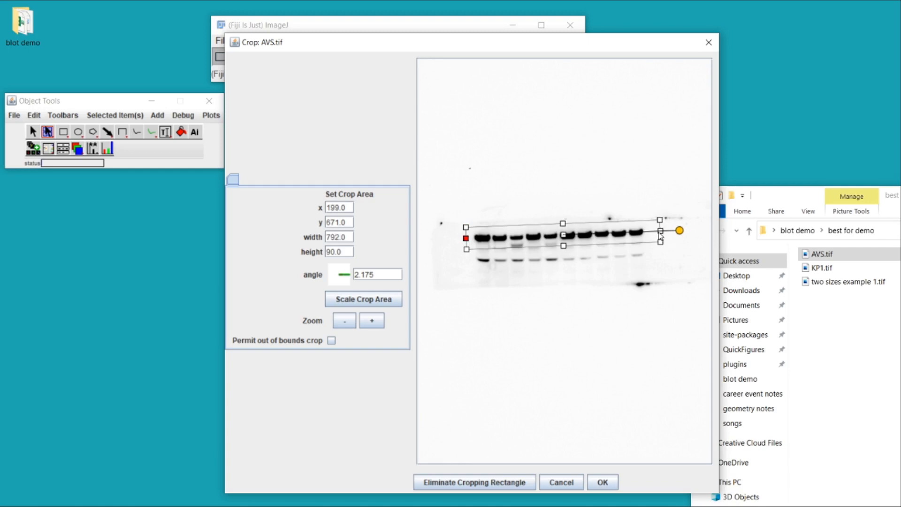
drag(678, 231, 665, 231)
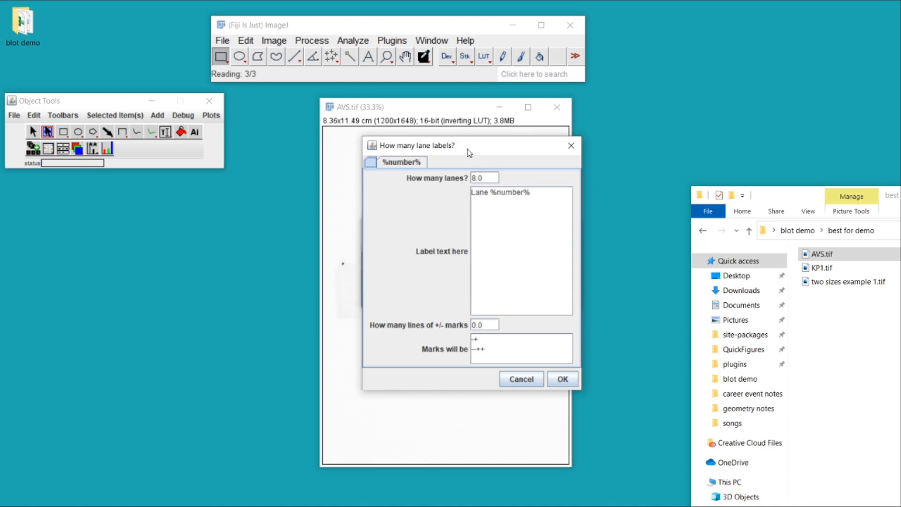
Set 10 lanes with pasted condition names and one +/- mark row, building the AVS figure
drag(468, 145, 483, 156)
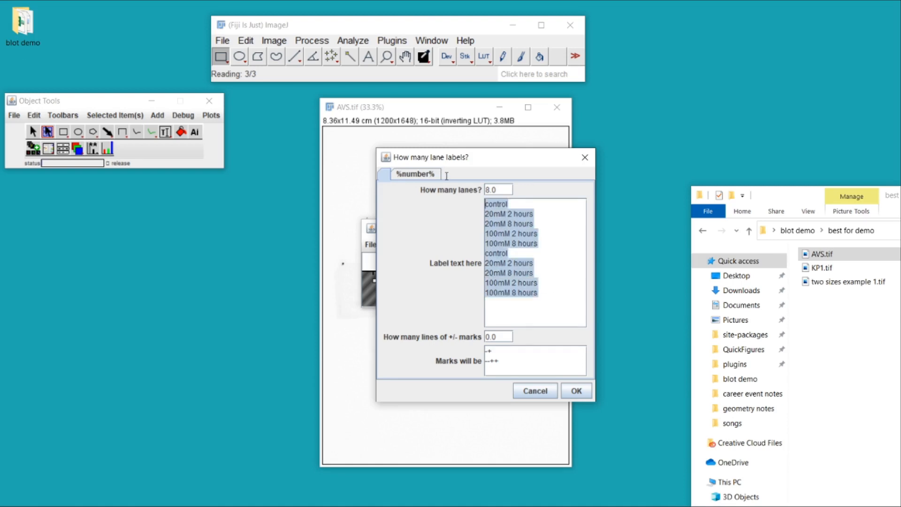
drag(485, 157, 479, 186)
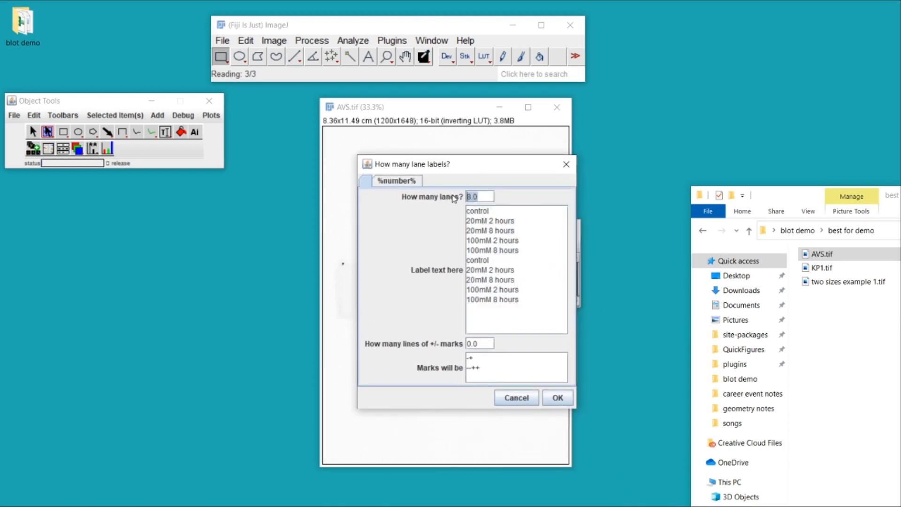
text(10)
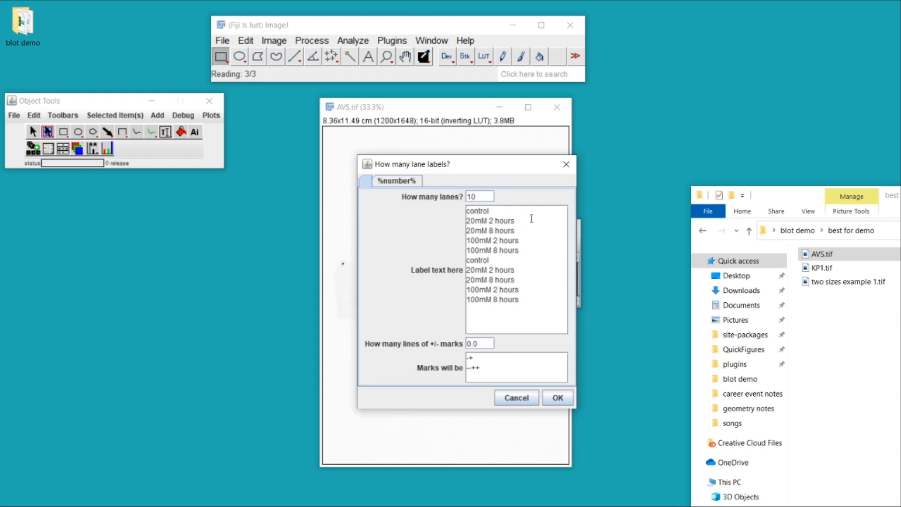
mouse_move(501, 340)
text(1)
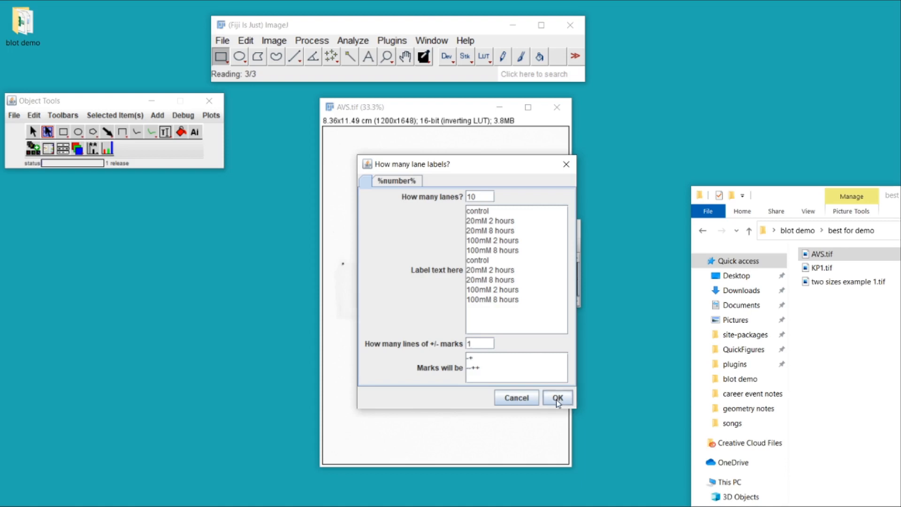
click(557, 398)
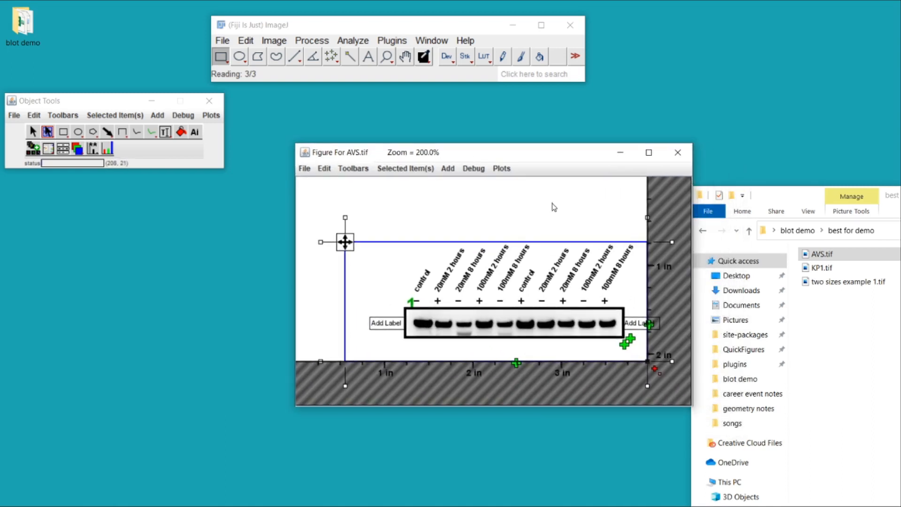
mouse_move(460, 279)
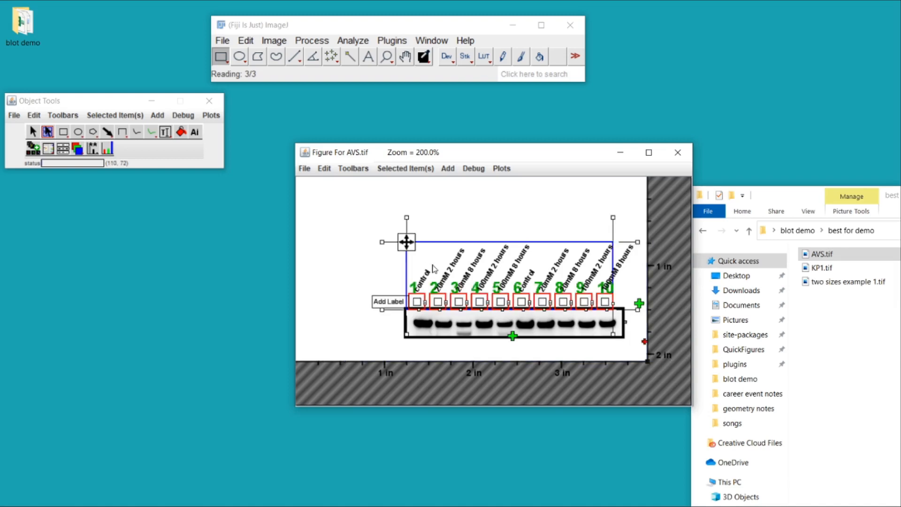
mouse_move(437, 274)
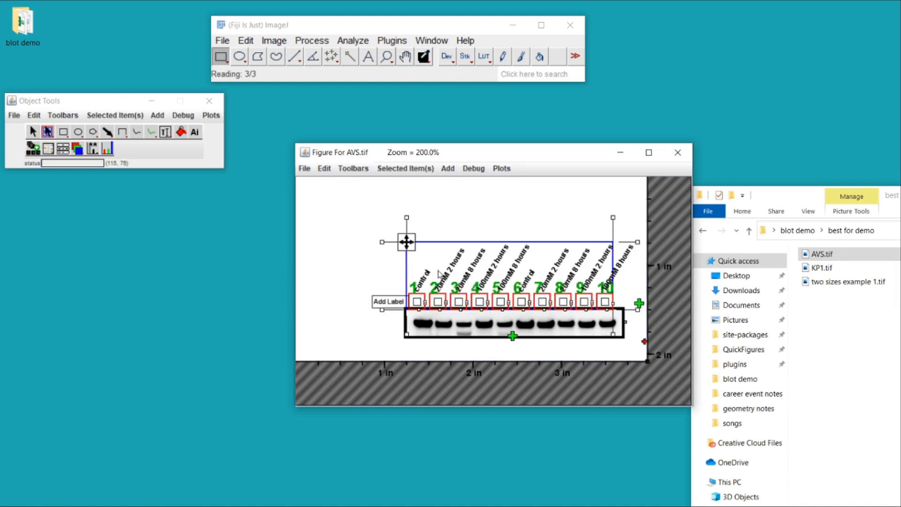
Adjust the rotated condition labels' layout using their handles
drag(407, 241, 416, 243)
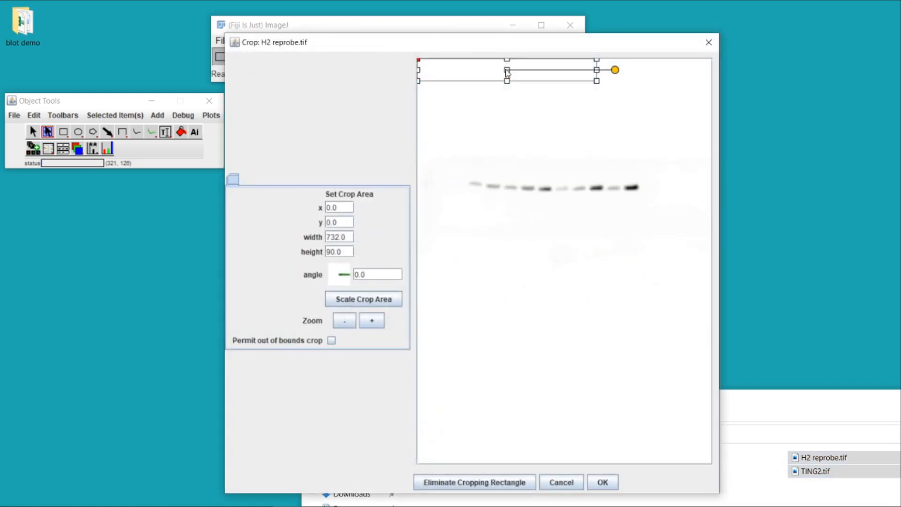
Crop the H2 reprobe and TING2 band strips as two rows below the AVS bands
drag(508, 70, 555, 186)
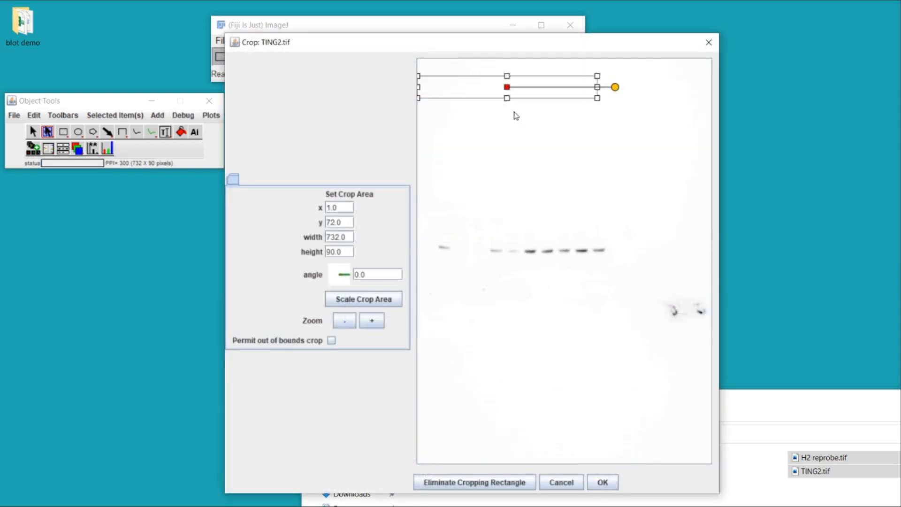
drag(507, 87, 523, 249)
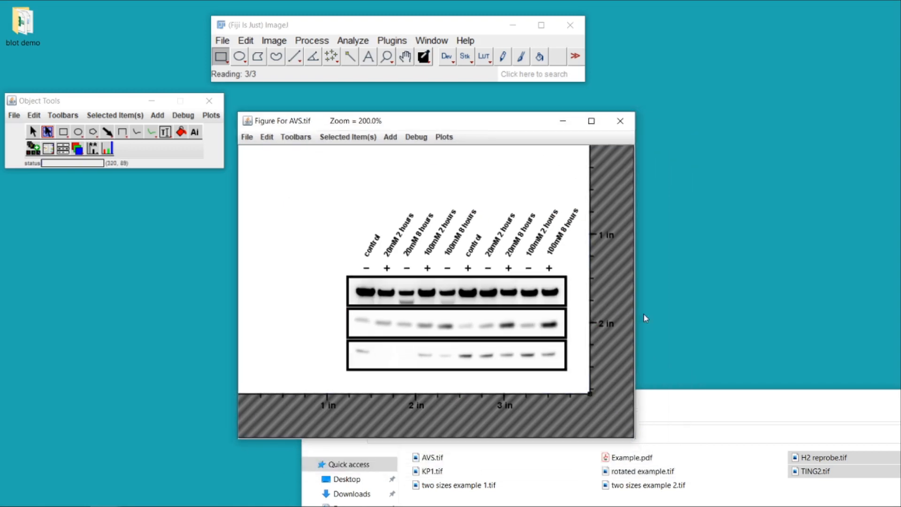
mouse_move(575, 329)
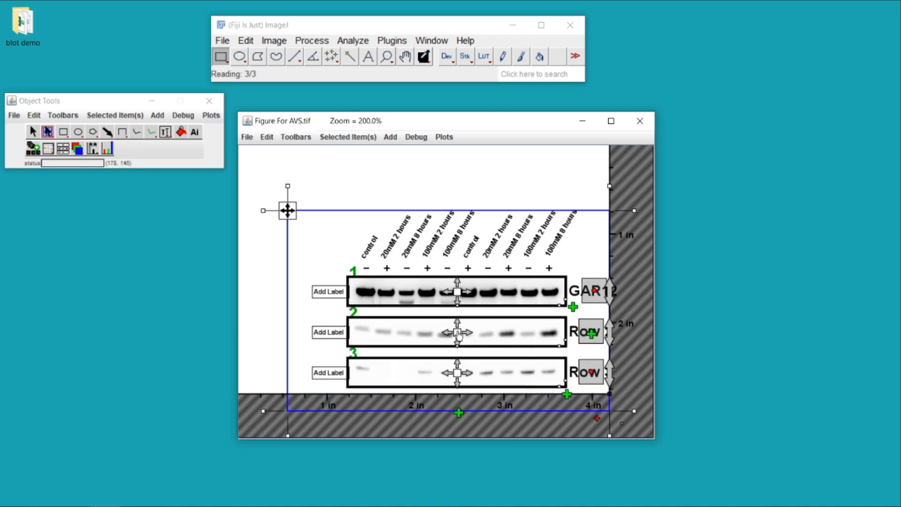
Place row labels beside the three blot rows of the figure
drag(288, 210, 259, 200)
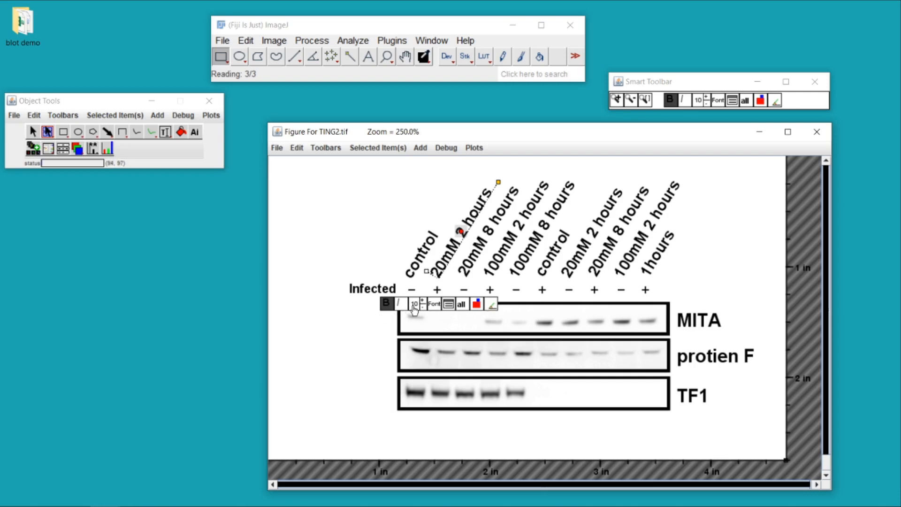
Reduce the rotated lane labels' font and set their size to 9
click(421, 305)
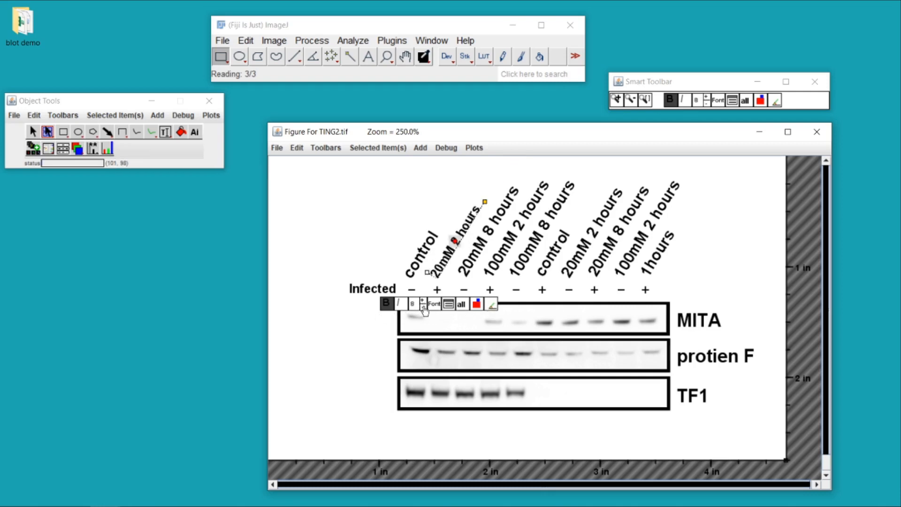
click(460, 303)
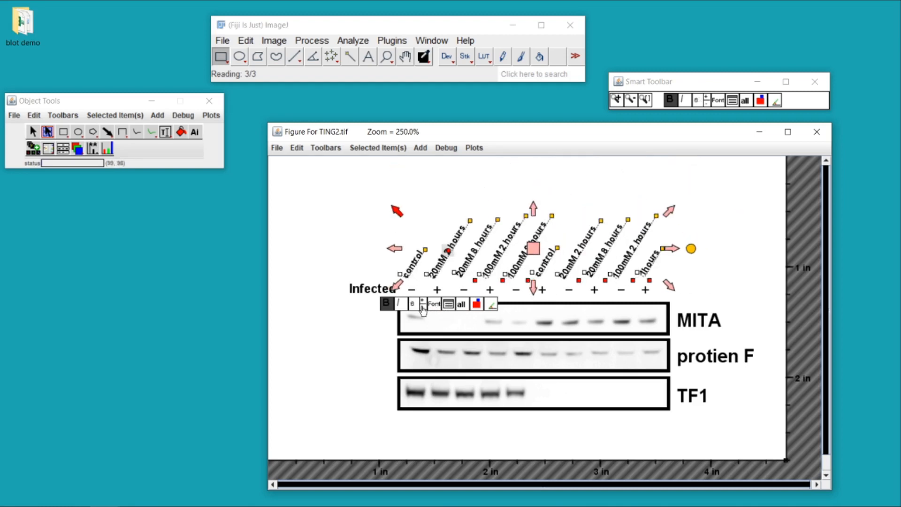
click(412, 303)
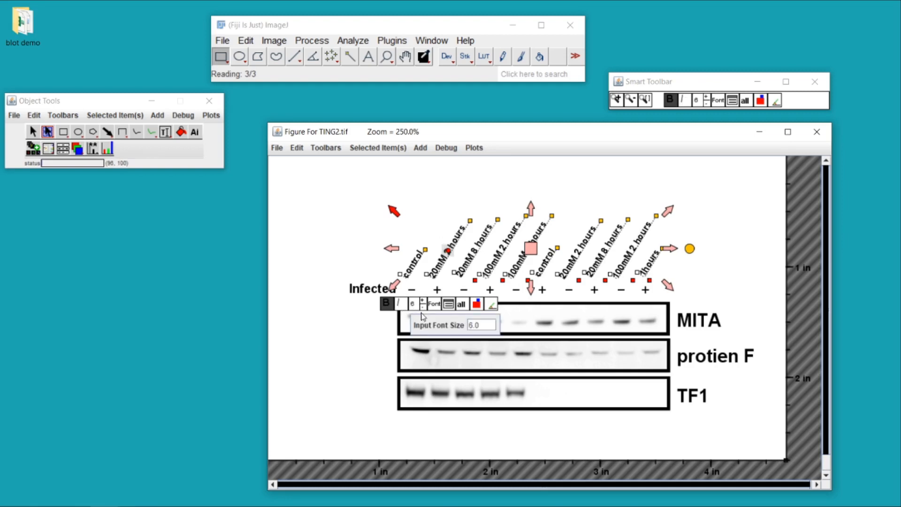
text(9)
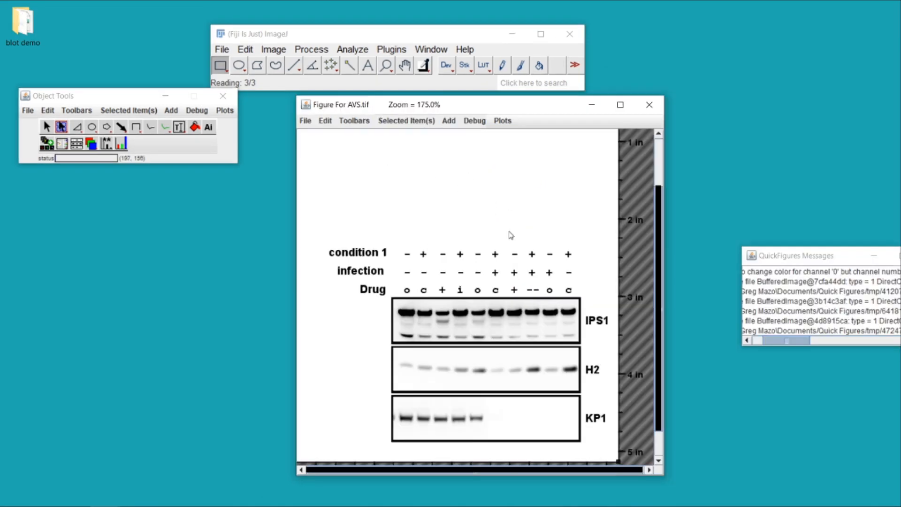
mouse_move(378, 211)
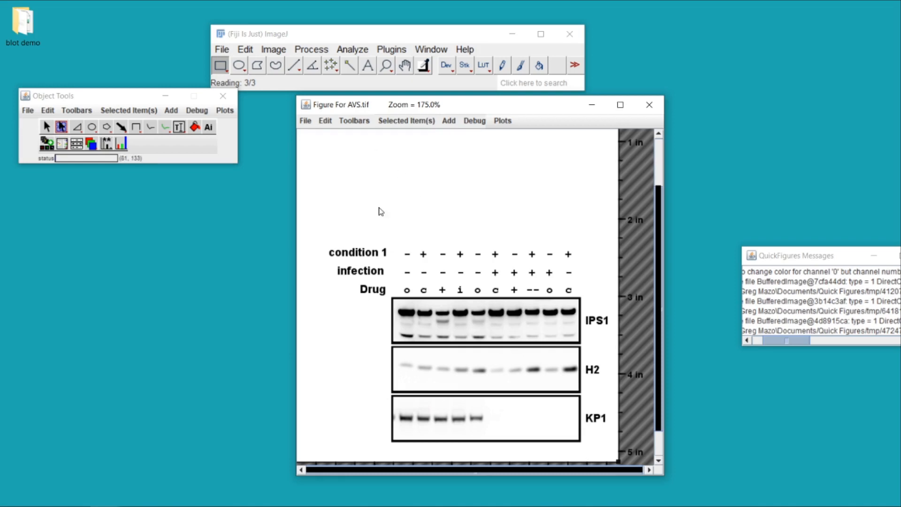
Export the AVS blot figure as a PowerPoint slide (.ppt)
click(305, 121)
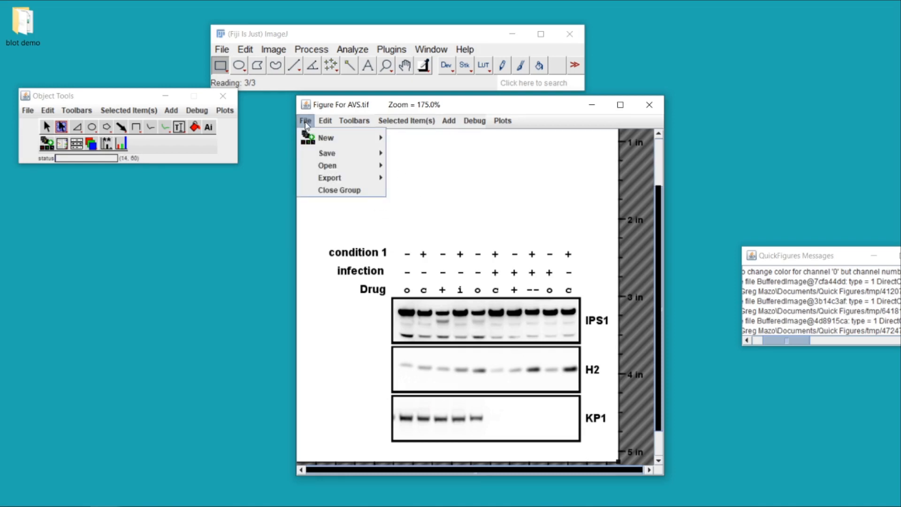
click(329, 178)
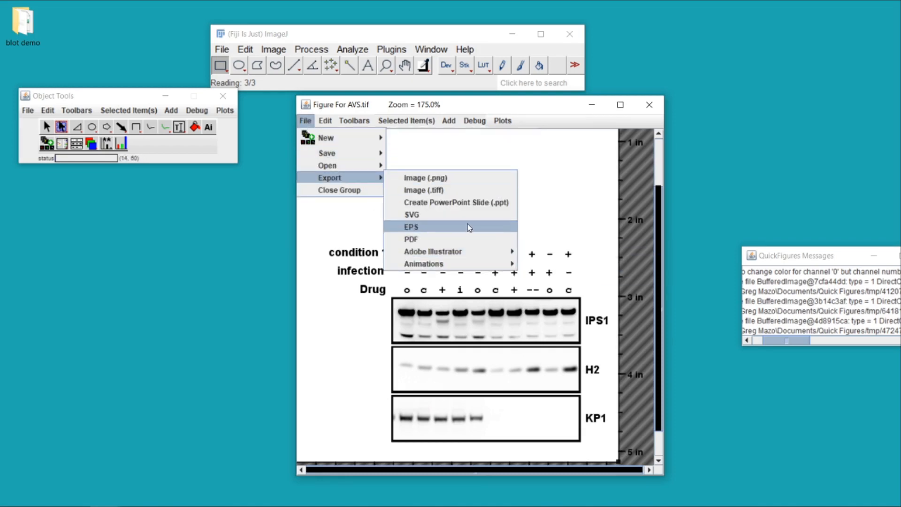
mouse_move(449, 202)
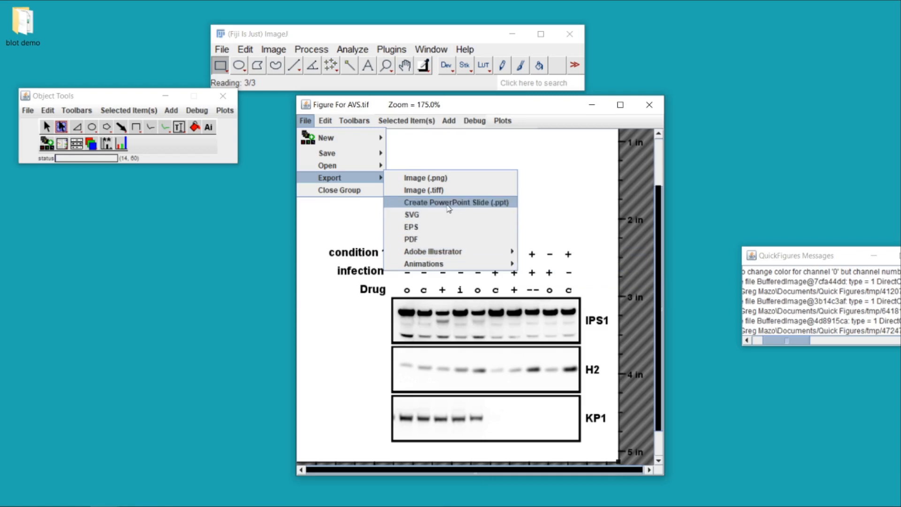
click(454, 201)
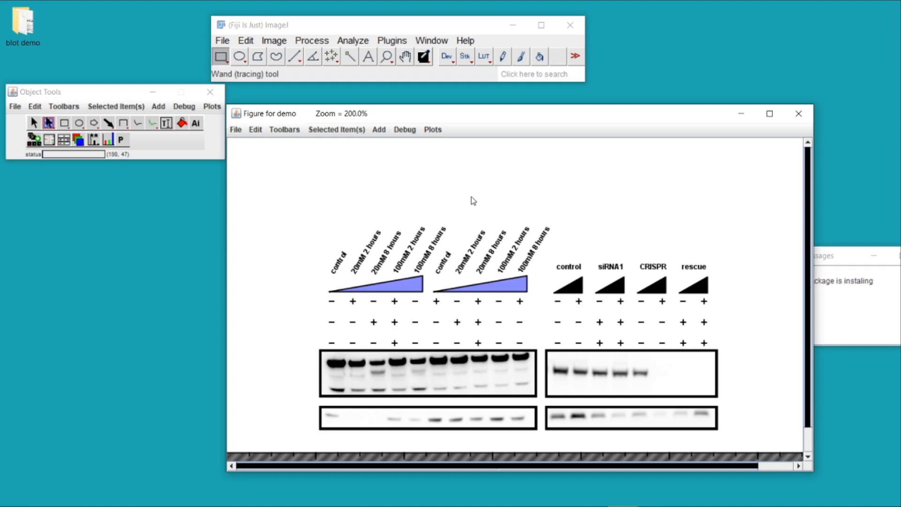
mouse_move(595, 358)
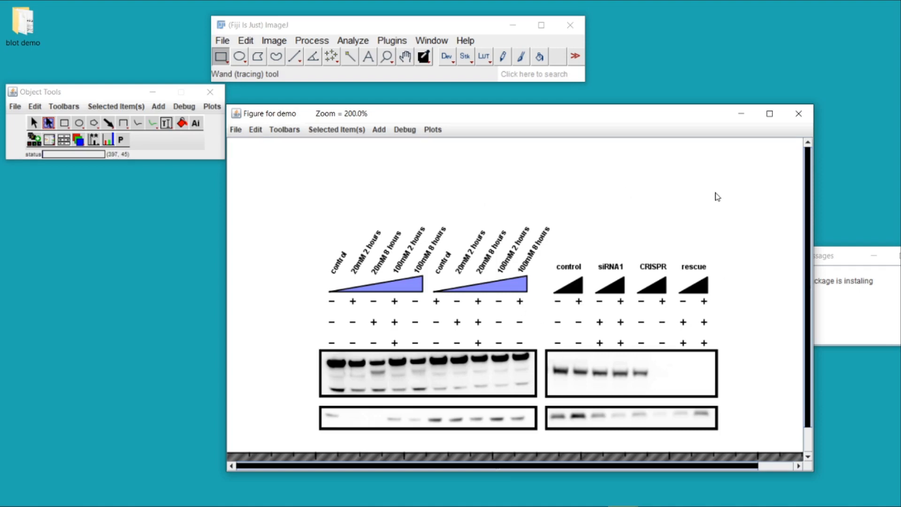
mouse_move(866, 55)
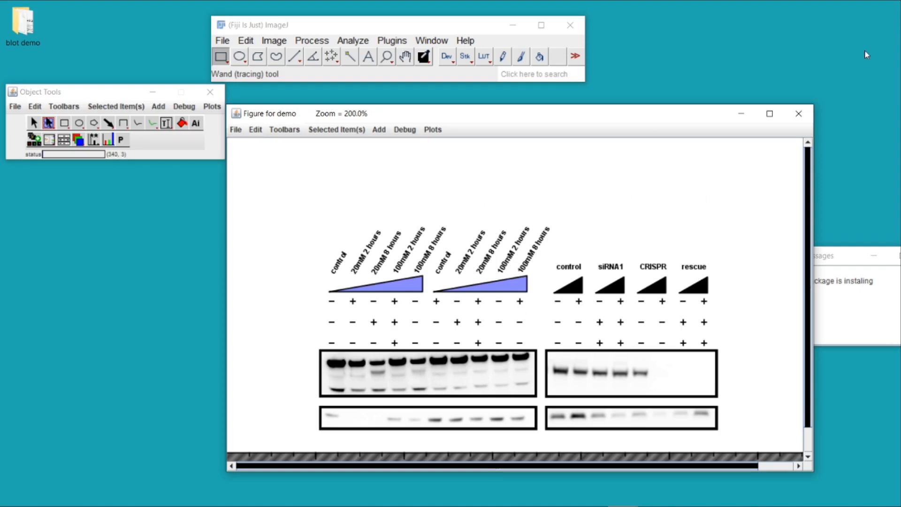
mouse_move(885, 35)
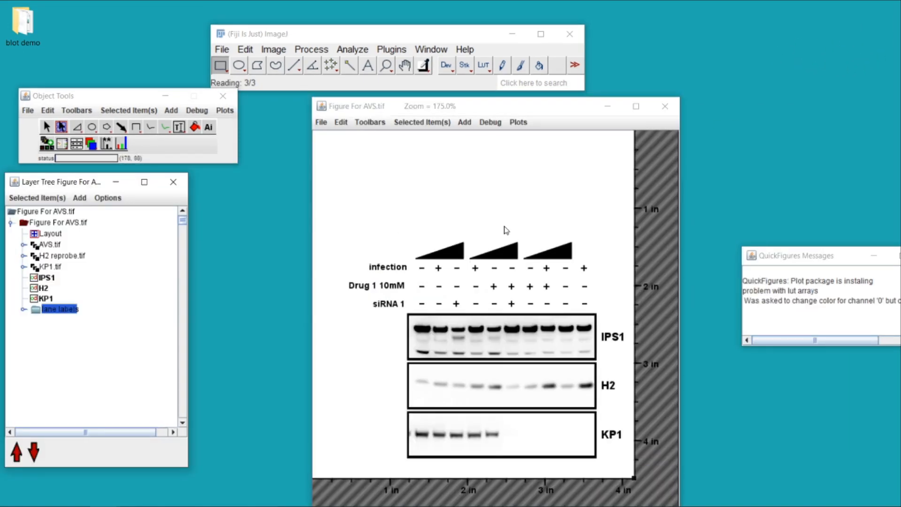
mouse_move(497, 217)
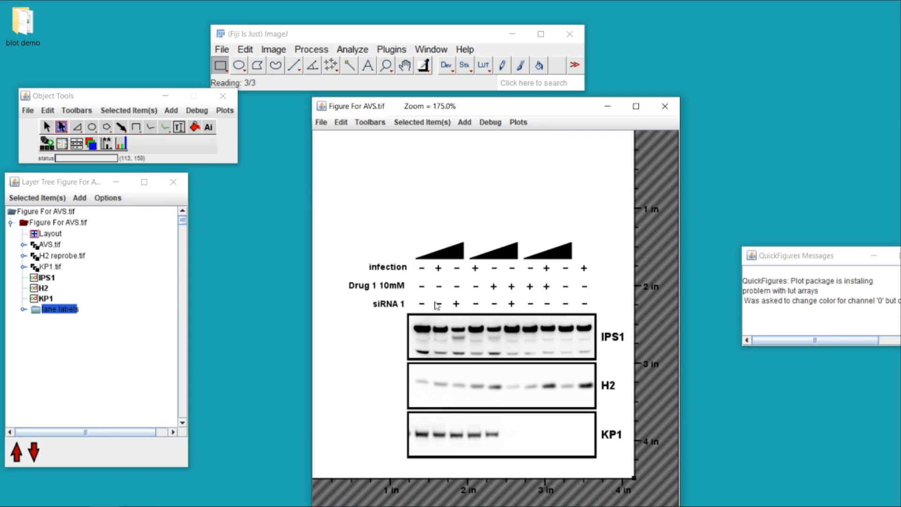
mouse_move(475, 273)
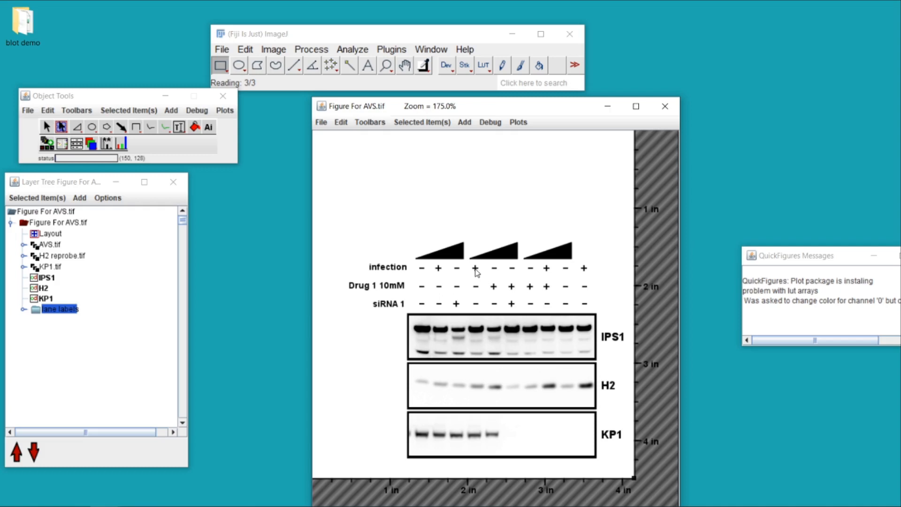
mouse_move(372, 324)
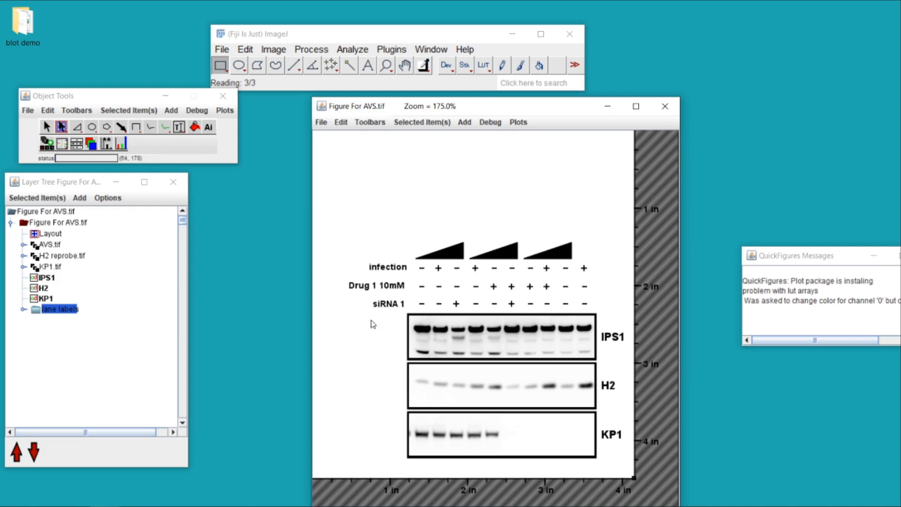
mouse_move(515, 297)
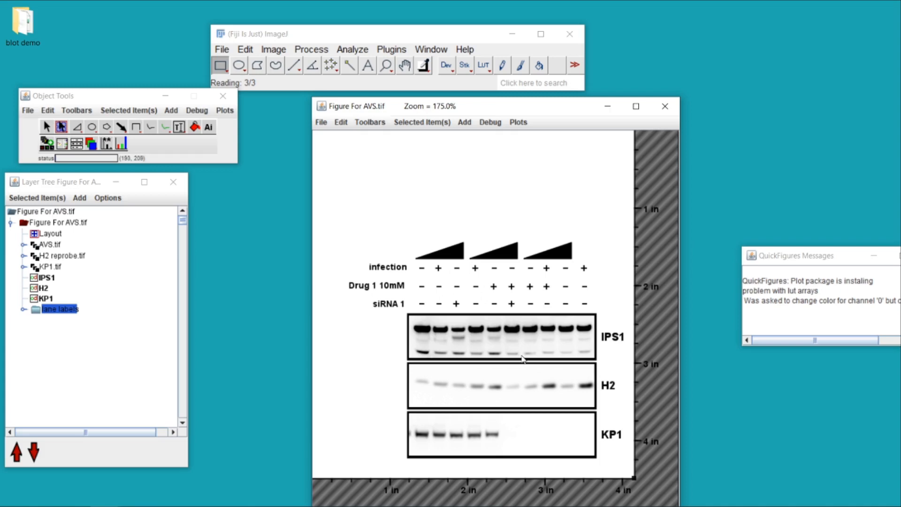
mouse_move(417, 307)
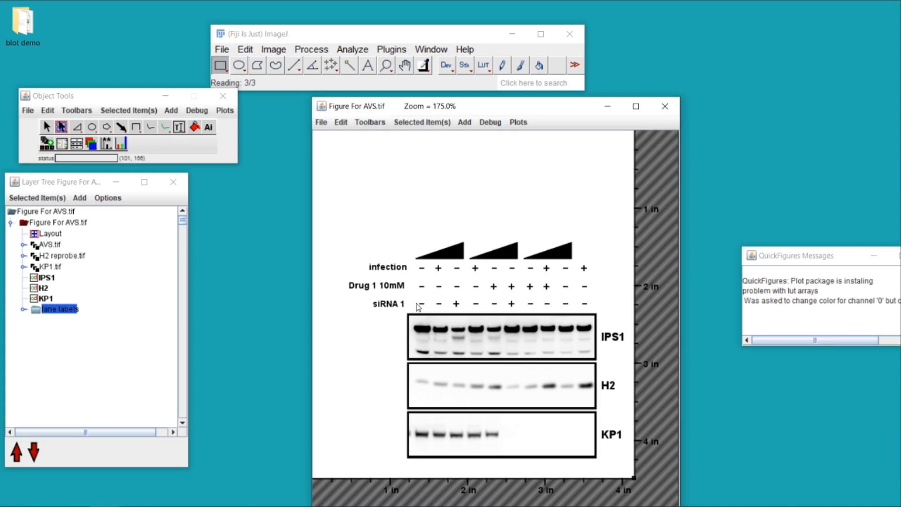
mouse_move(501, 318)
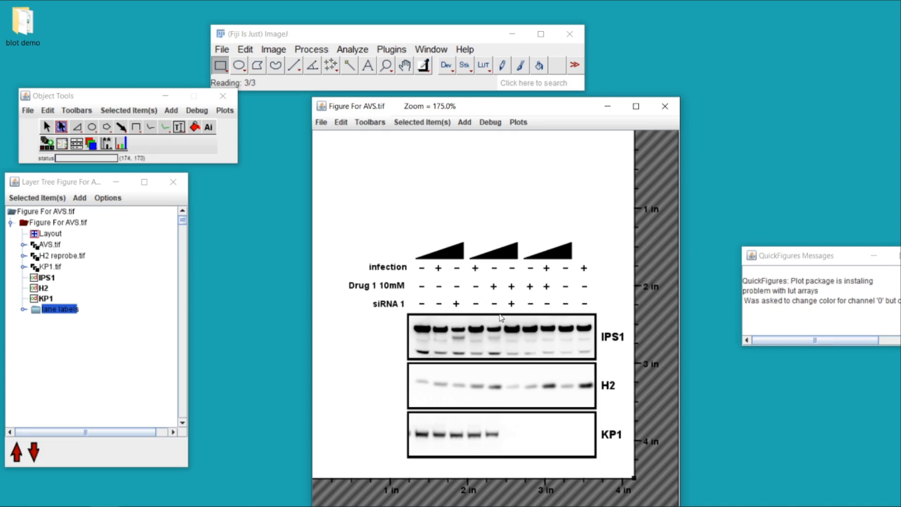
mouse_move(474, 263)
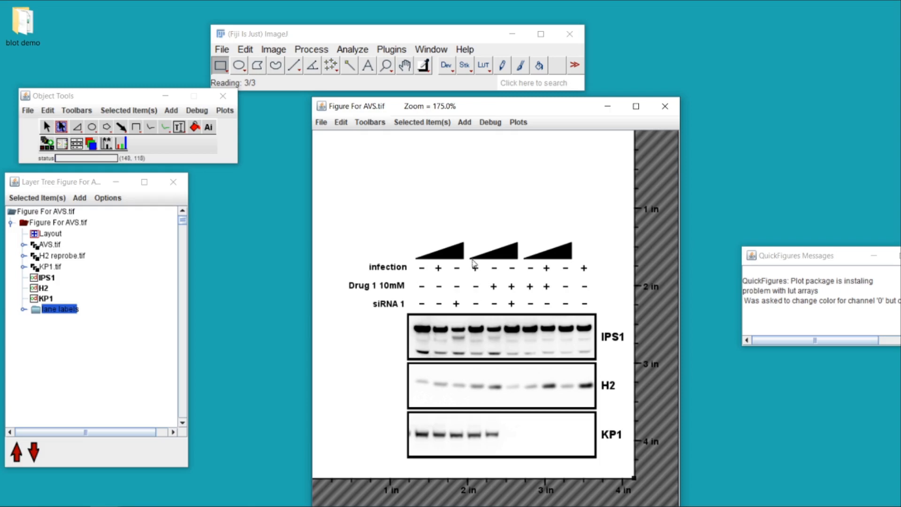
mouse_move(27, 206)
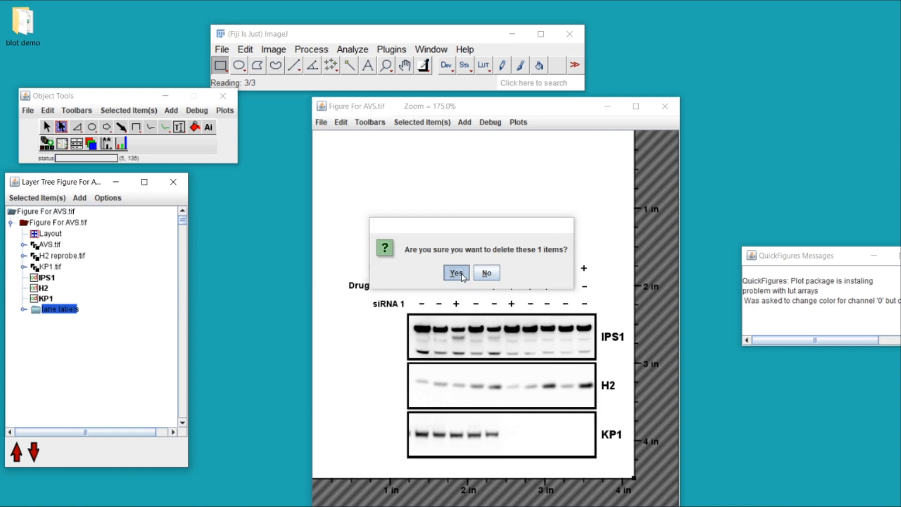
Confirm deletion of the lane-label group with its +/- marks and triangles
click(456, 273)
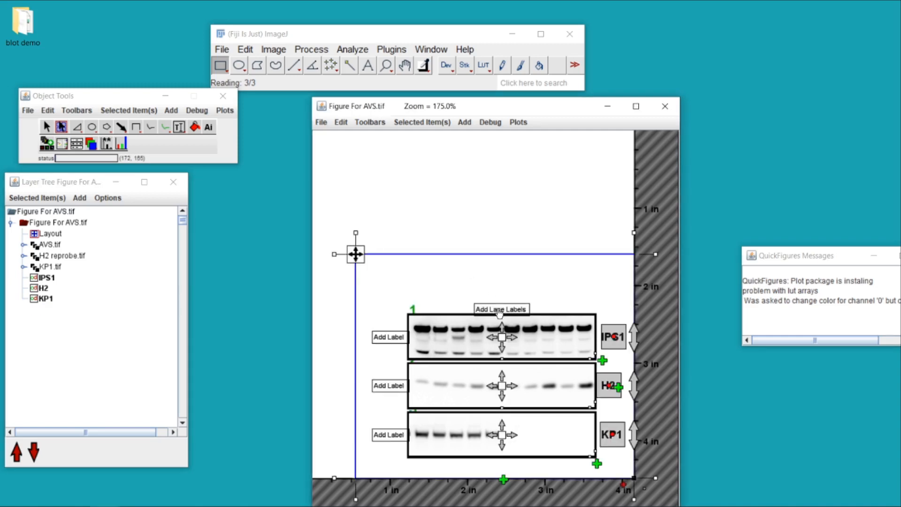
mouse_move(463, 333)
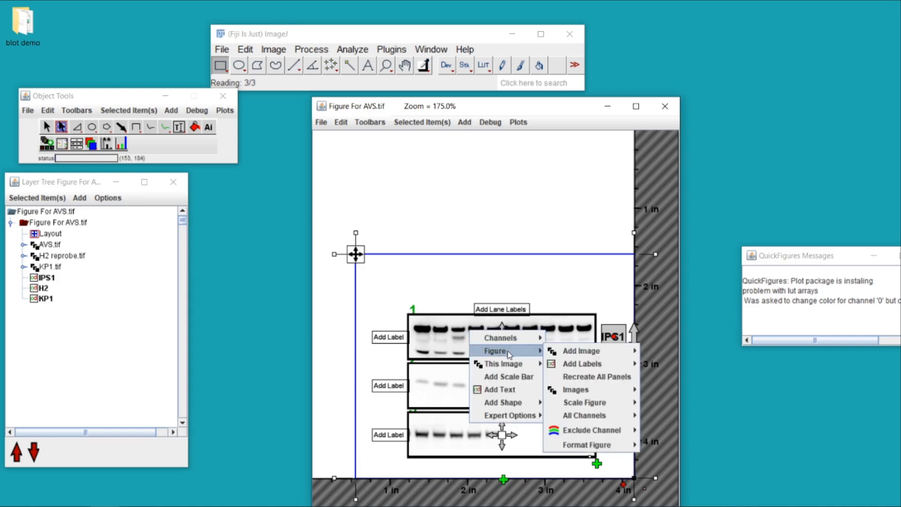
mouse_move(582, 363)
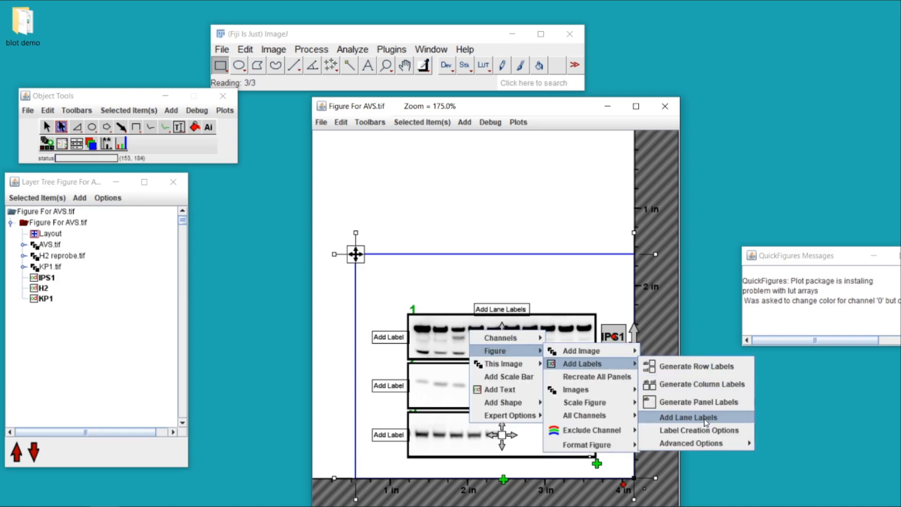
Start Add Lane Labels on the AVS blot panels from the Figure menu
click(687, 417)
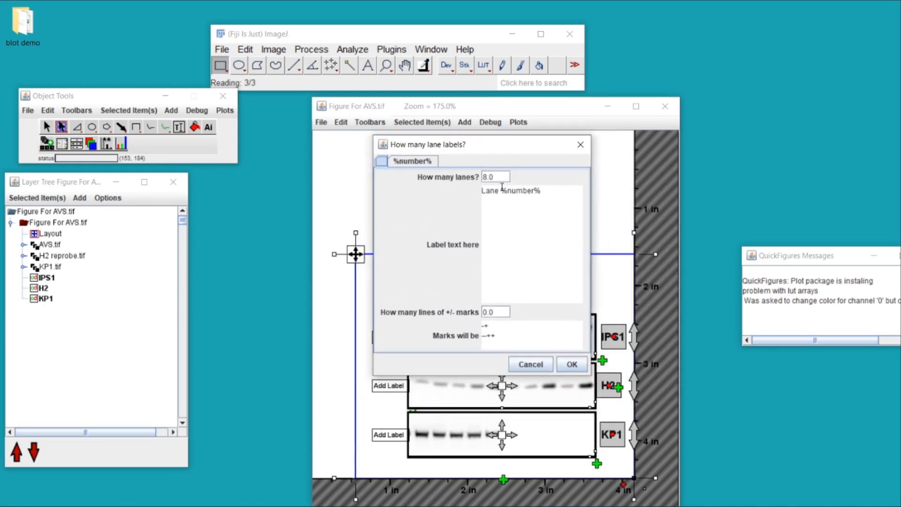
Enter 10 lanes and 3 lines of +/- marks and confirm the lane labels
text(1)
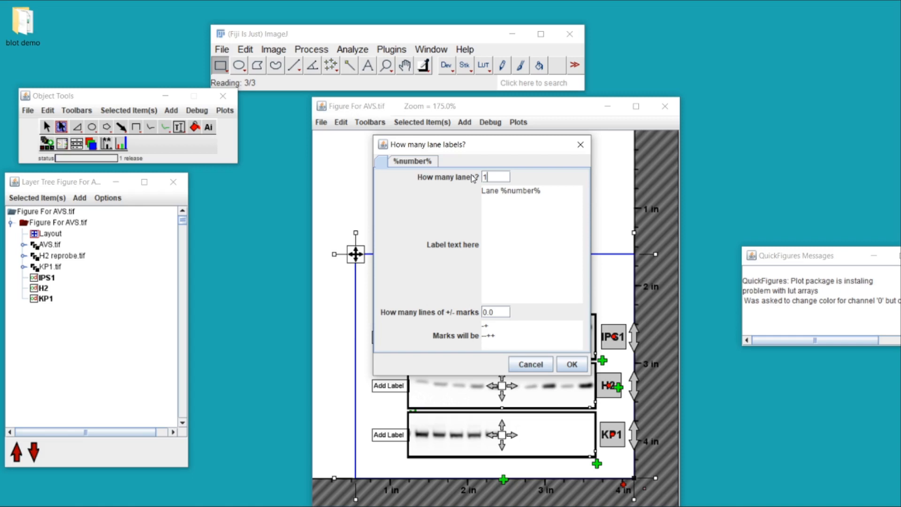
text(0)
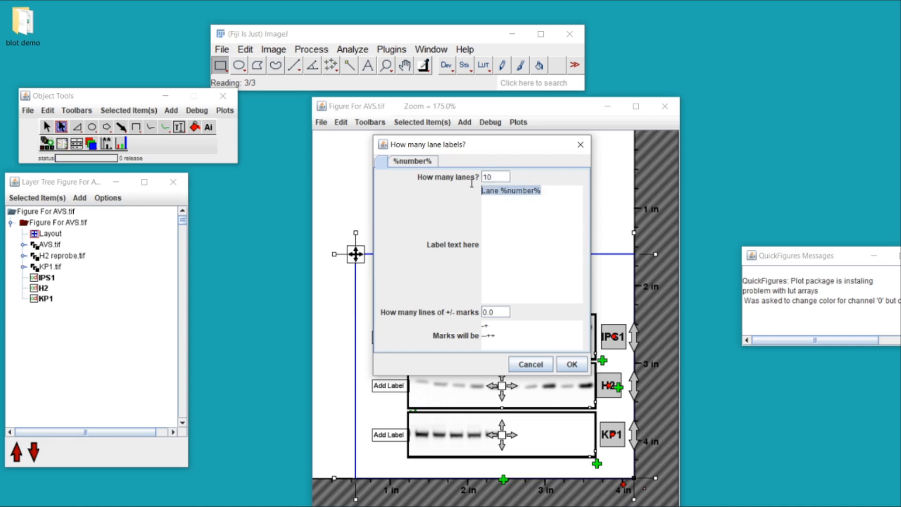
mouse_move(509, 206)
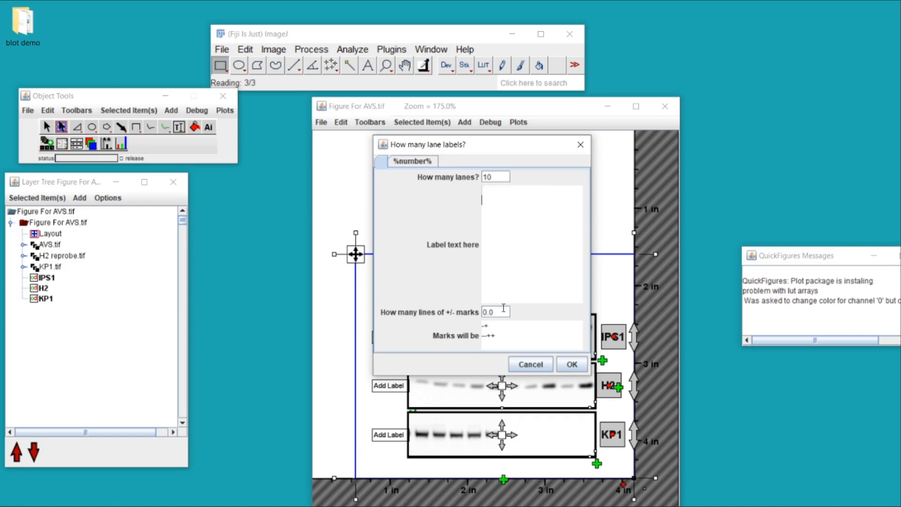
click(495, 312)
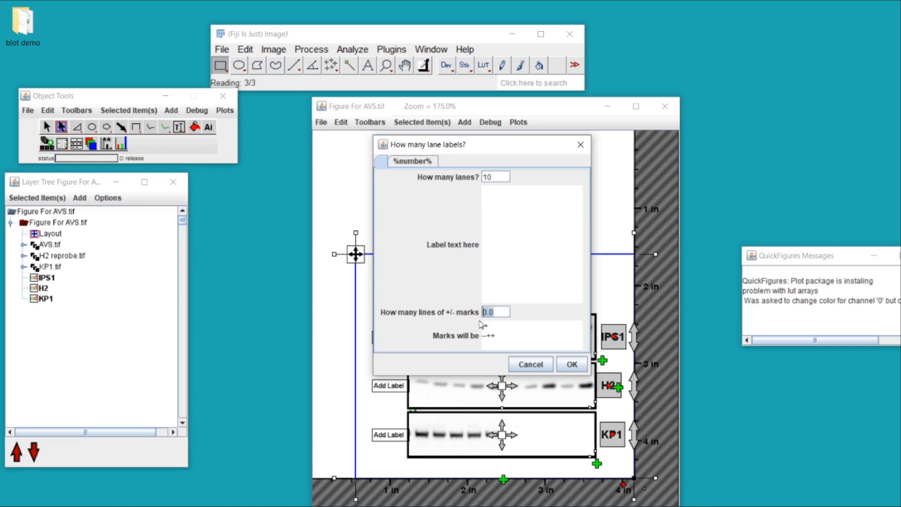
text(3)
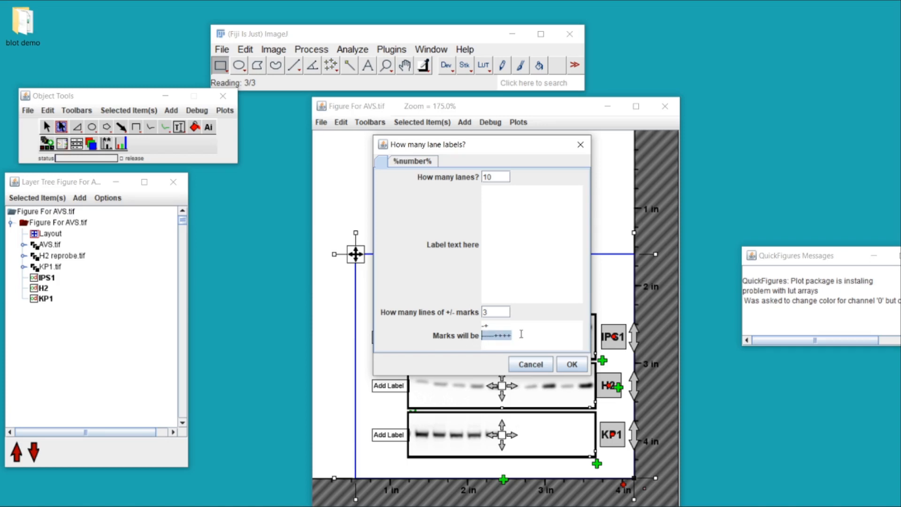
click(571, 364)
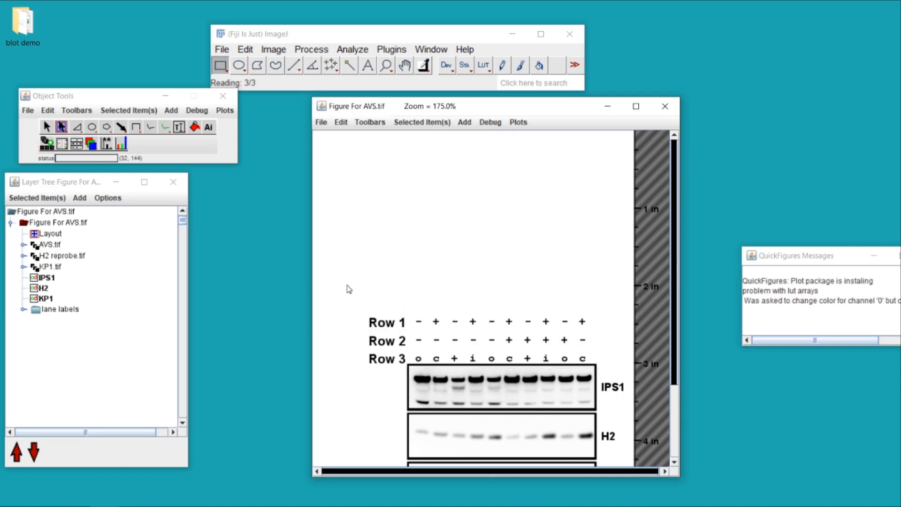
mouse_move(585, 344)
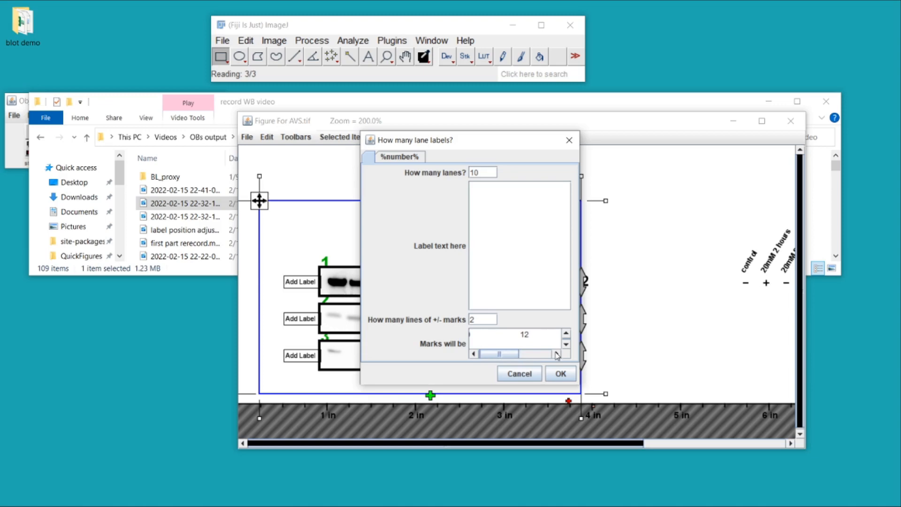
Confirm lane labels with 10 lanes and 2 lines of +/- marks for Drug 1 and Drug 2
click(559, 373)
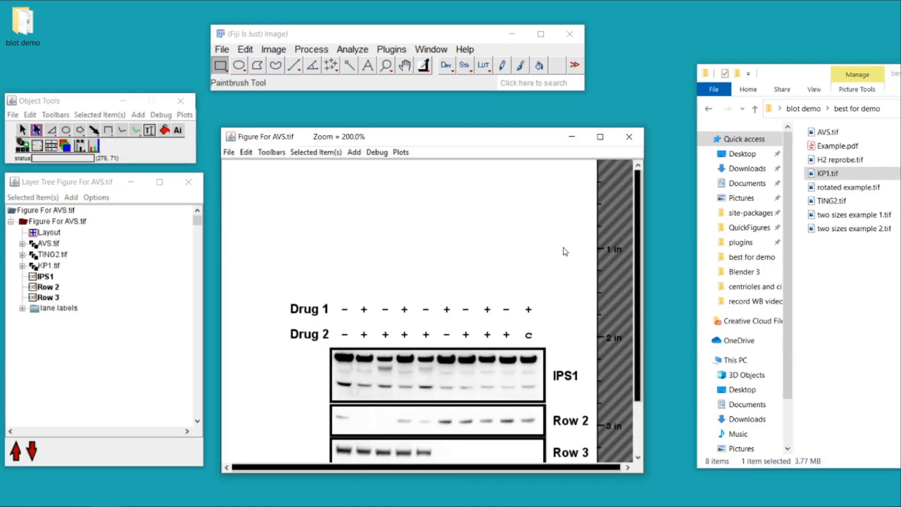
mouse_move(340, 307)
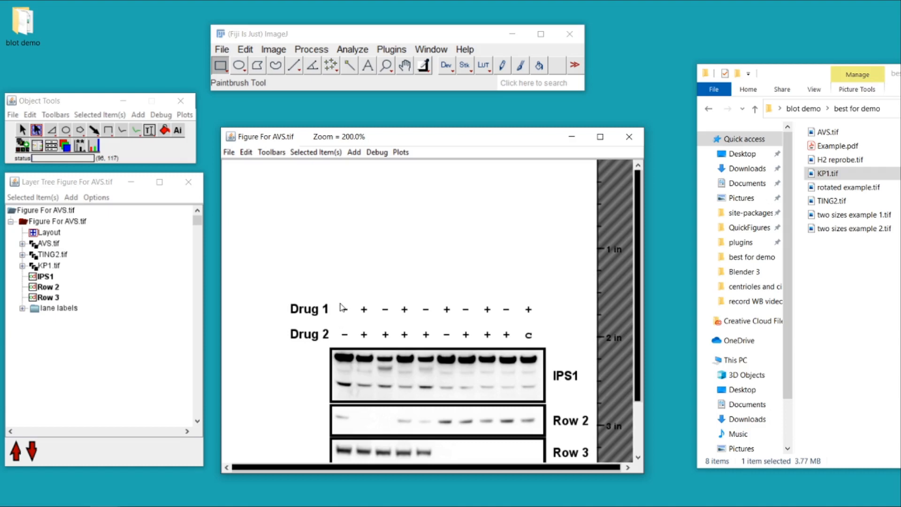
mouse_move(403, 302)
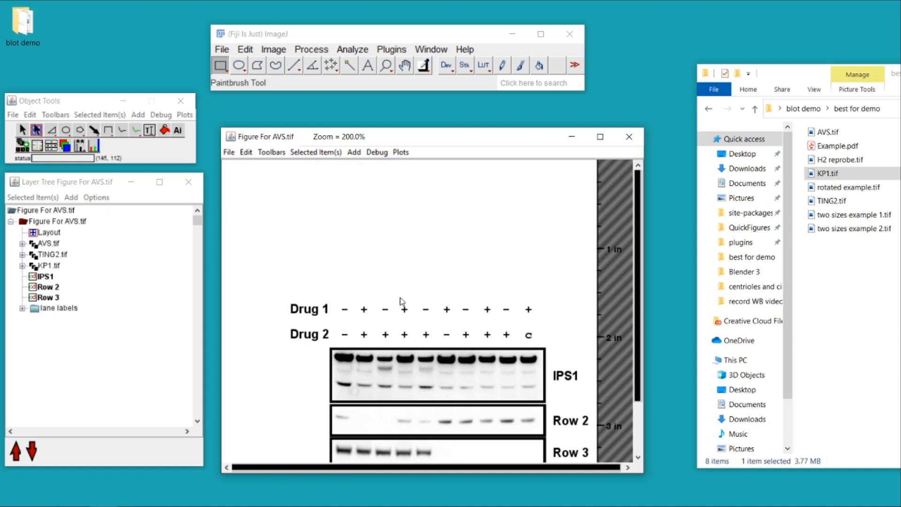
mouse_move(387, 275)
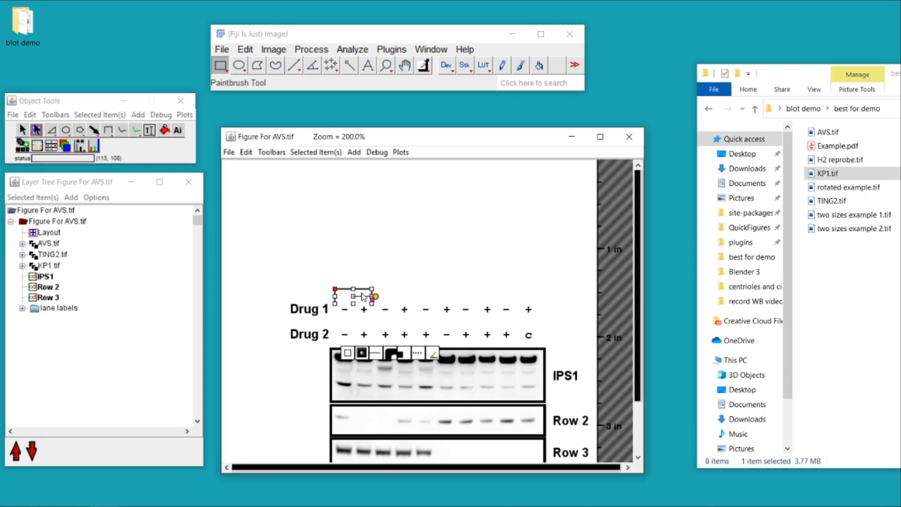
Duplicate the bracket line so copies span the lanes above the Drug 1 row
right_click(363, 295)
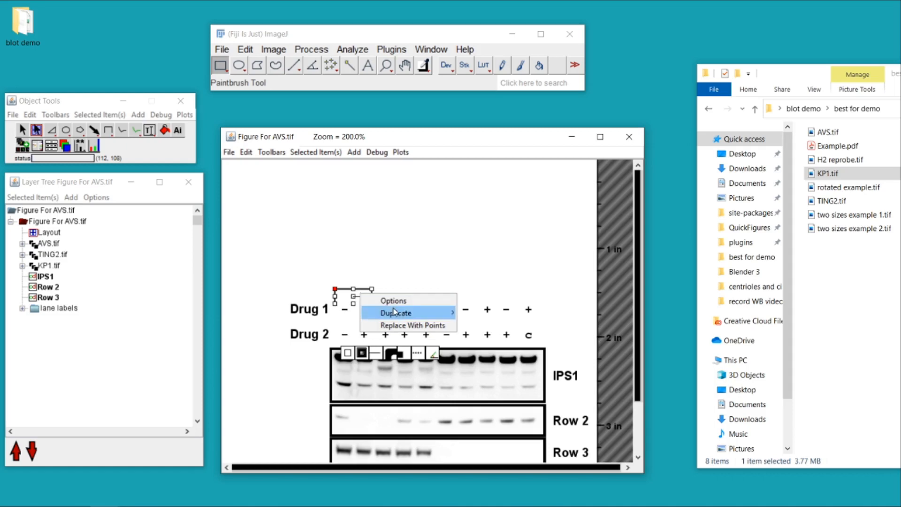
click(397, 313)
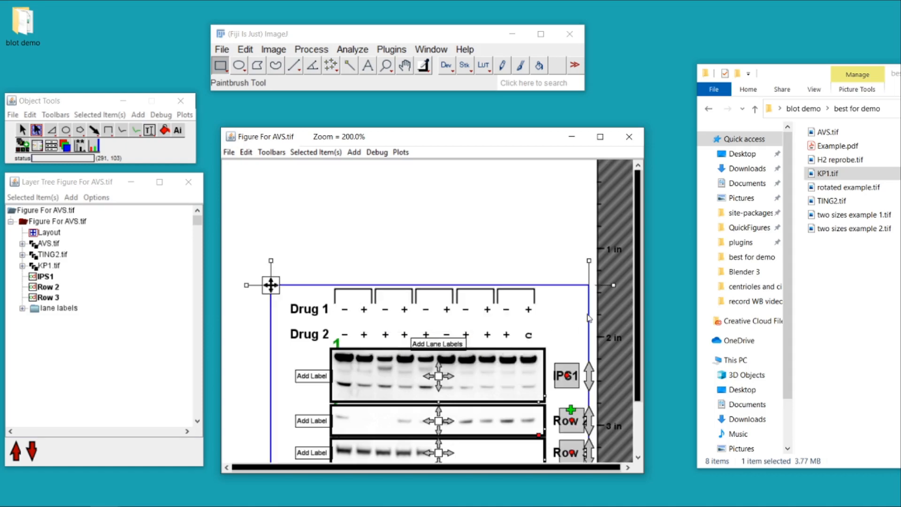
mouse_move(360, 304)
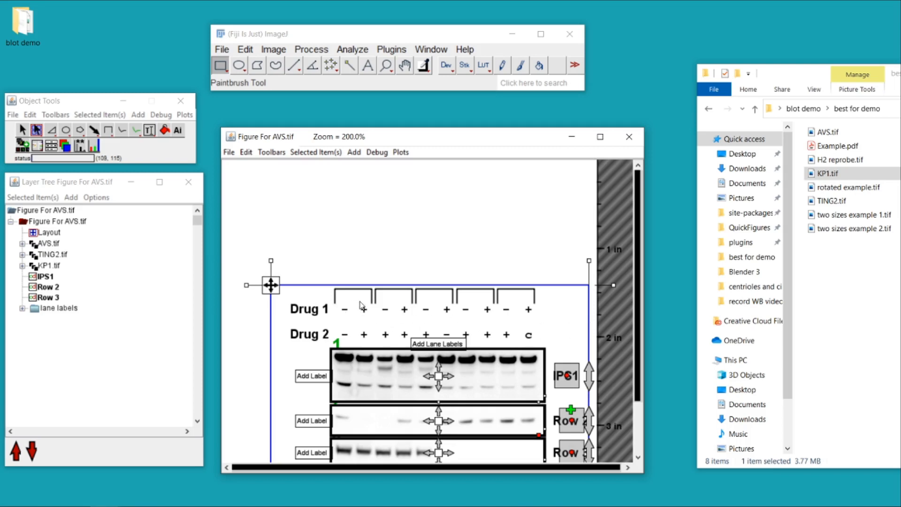
mouse_move(518, 303)
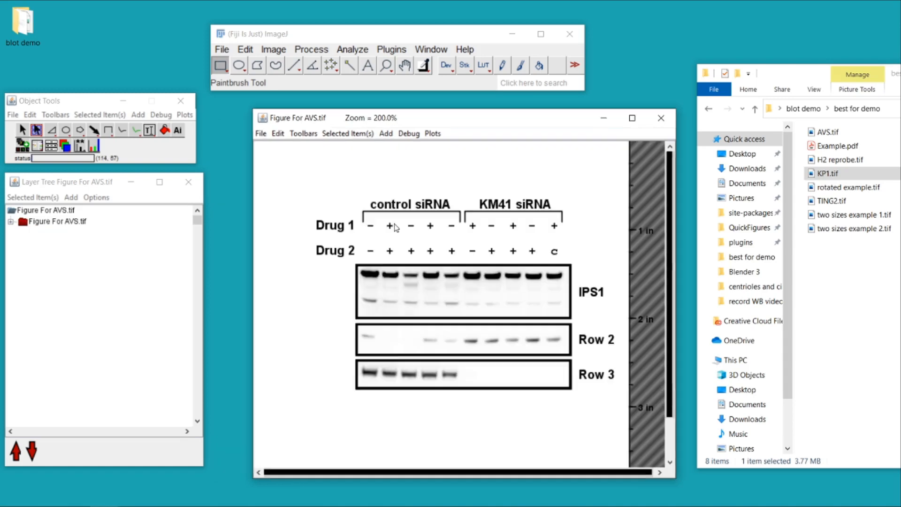
mouse_move(541, 305)
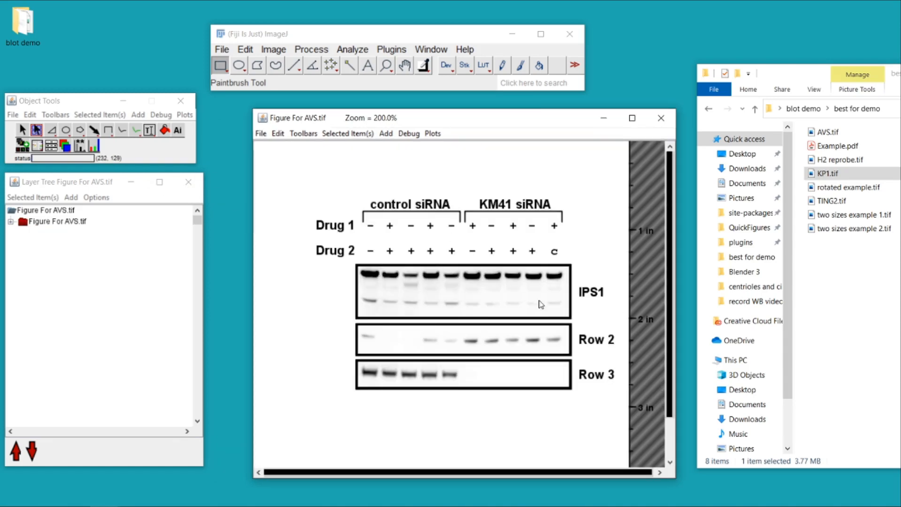
mouse_move(460, 301)
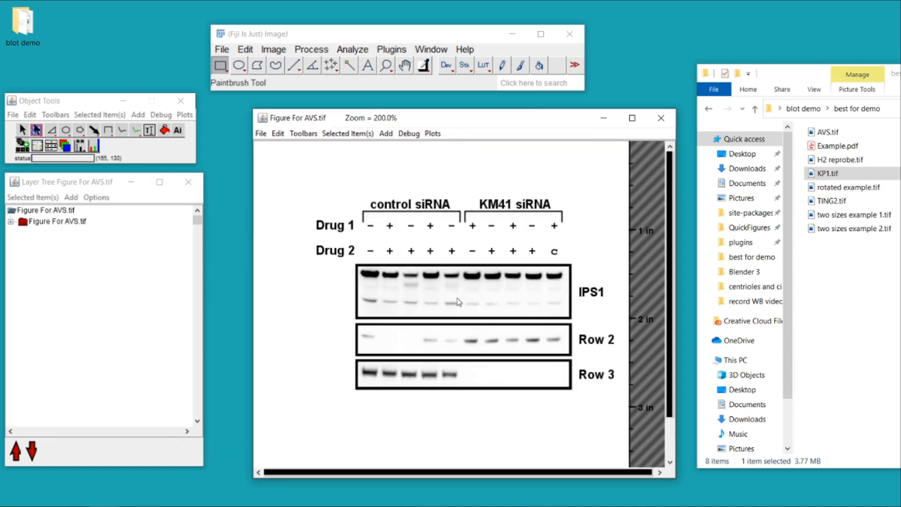
mouse_move(466, 340)
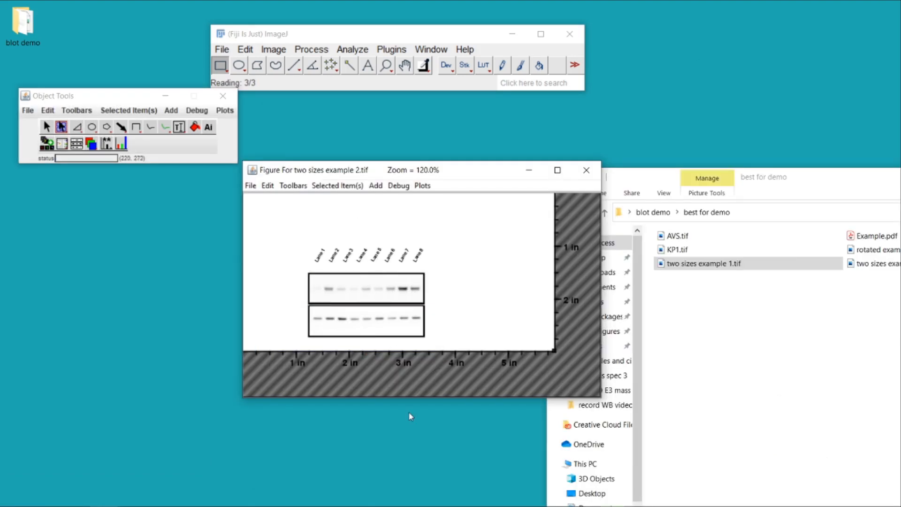
mouse_move(431, 308)
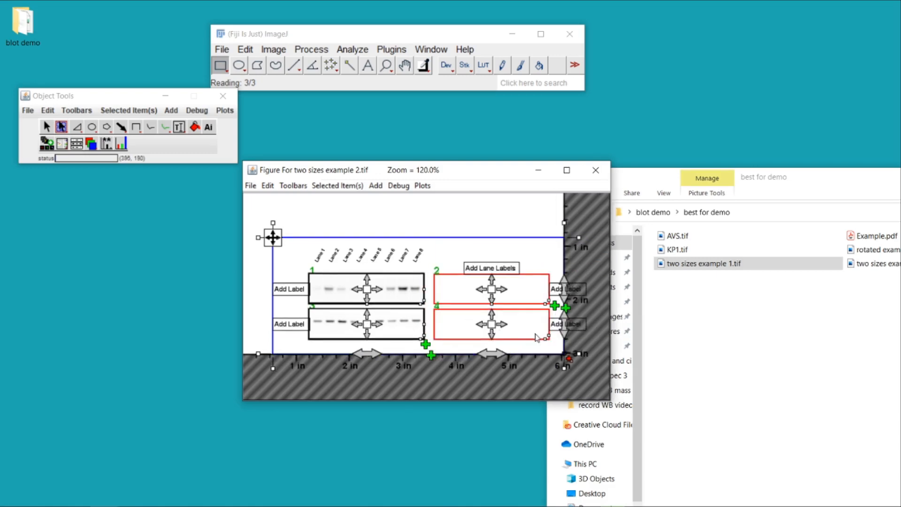
mouse_move(477, 320)
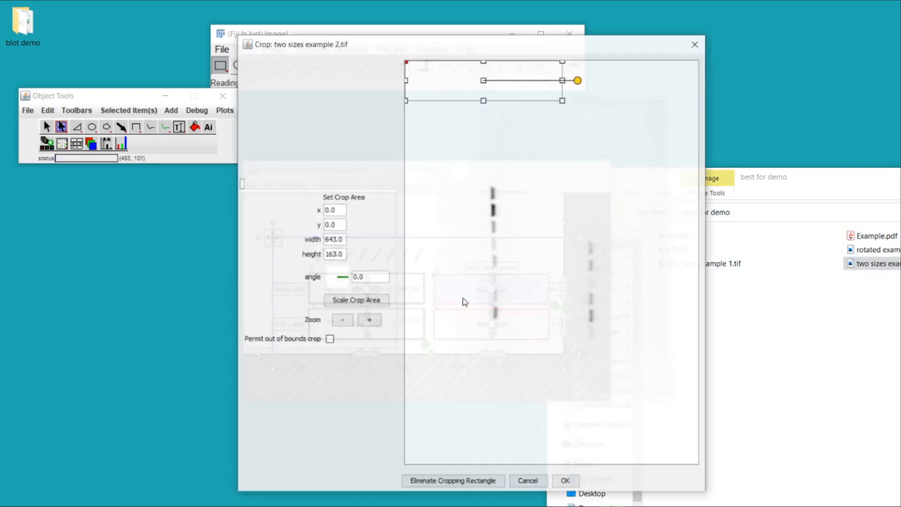
Move and rotate the crop rectangle along the blot lane strip
drag(577, 81, 655, 306)
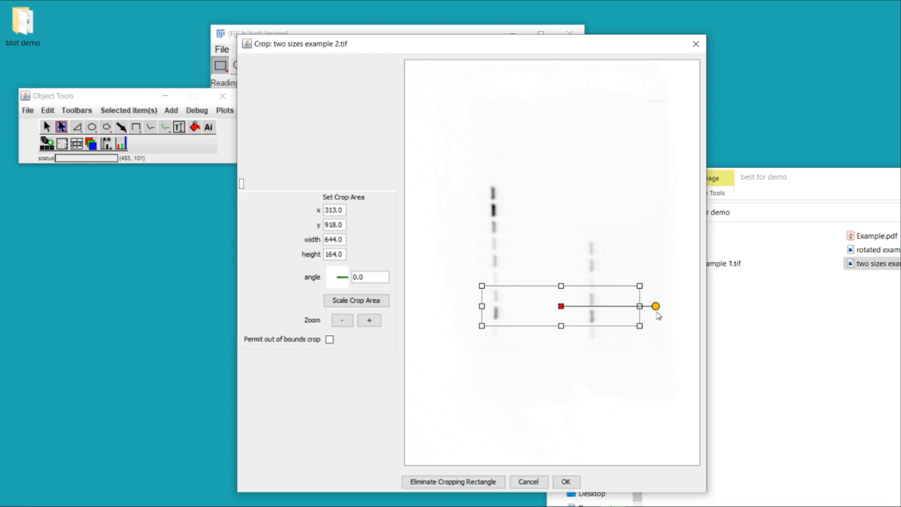
drag(655, 306, 493, 159)
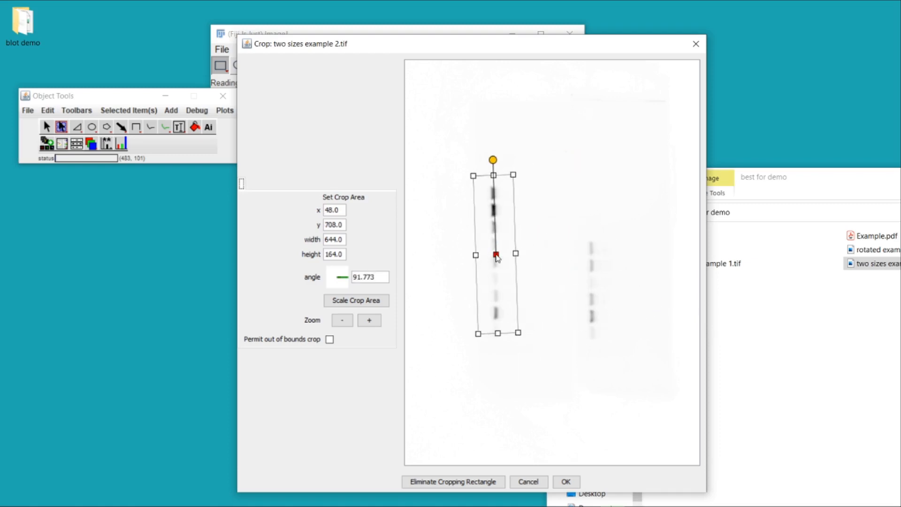
click(566, 481)
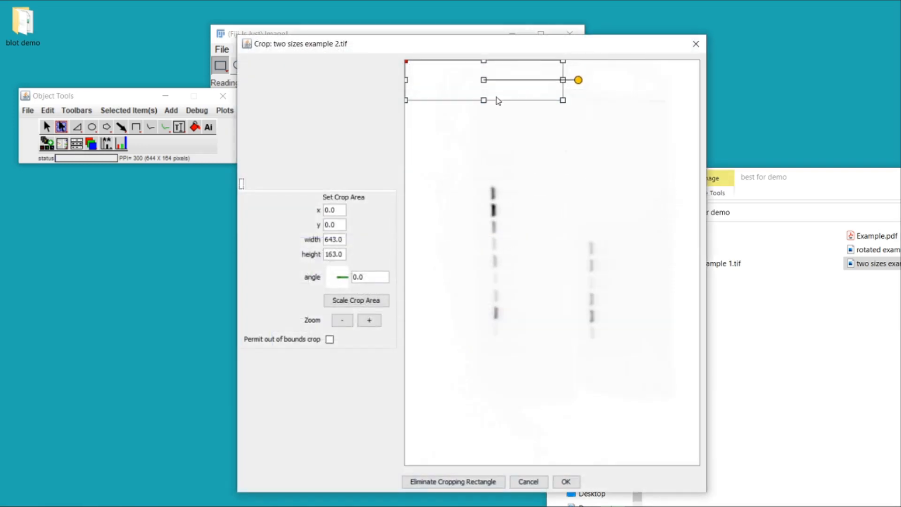
Crop the right lane strip and accept Lane 1–8 labels above the panels
drag(578, 80, 581, 167)
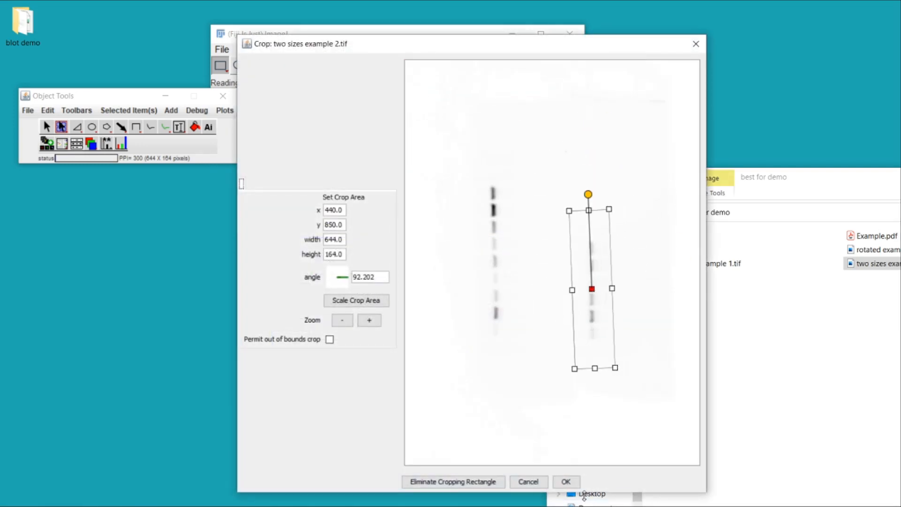
click(566, 482)
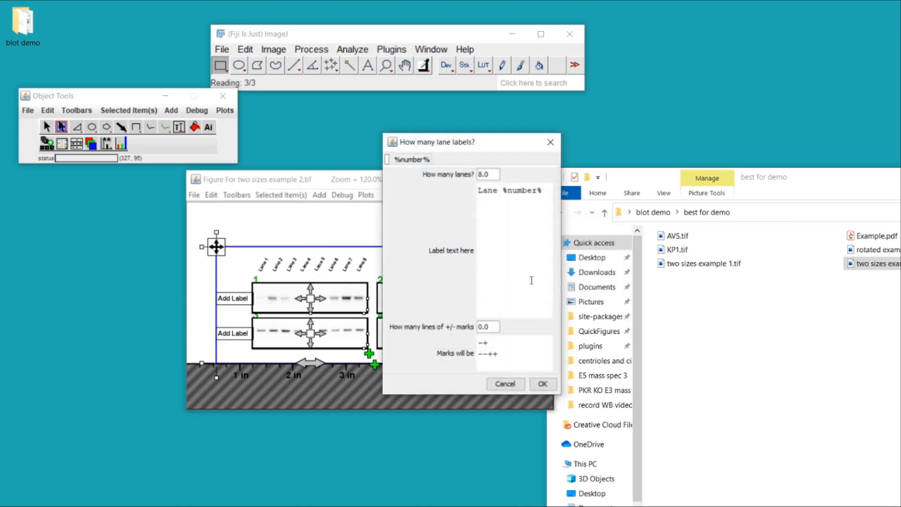
click(542, 383)
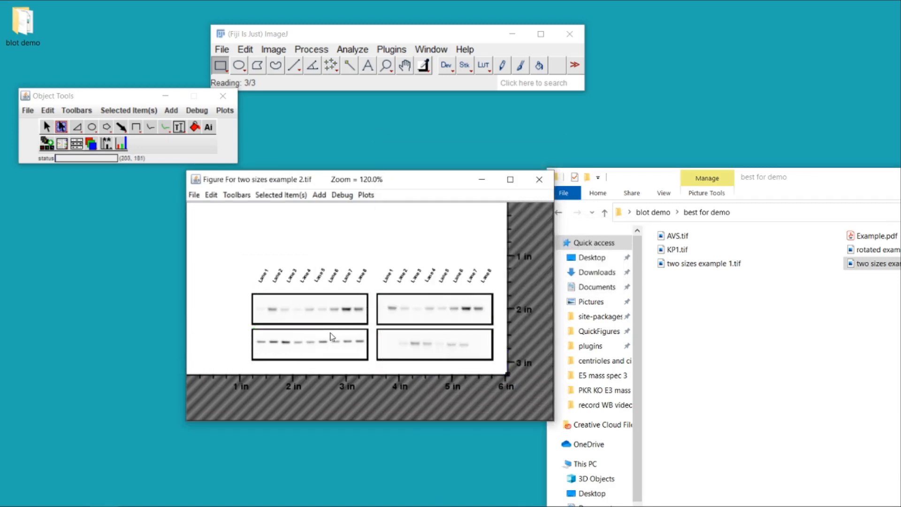
mouse_move(379, 503)
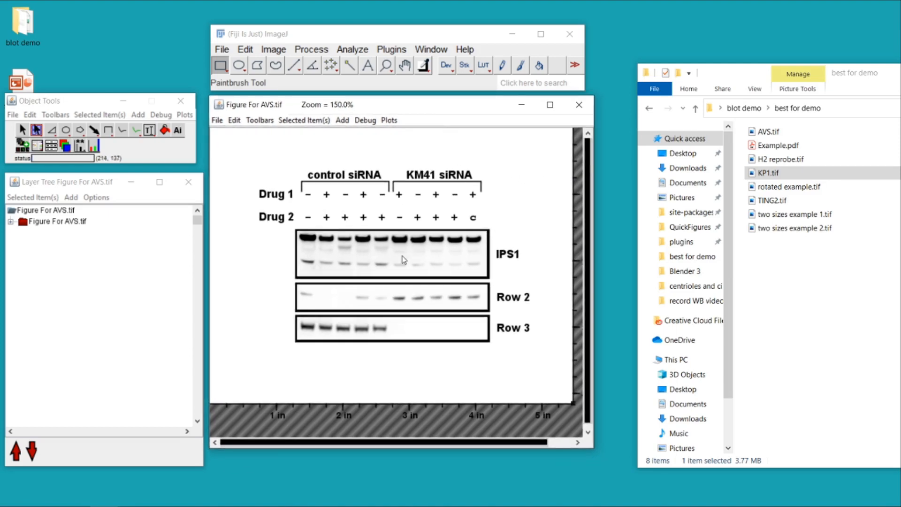
mouse_move(298, 265)
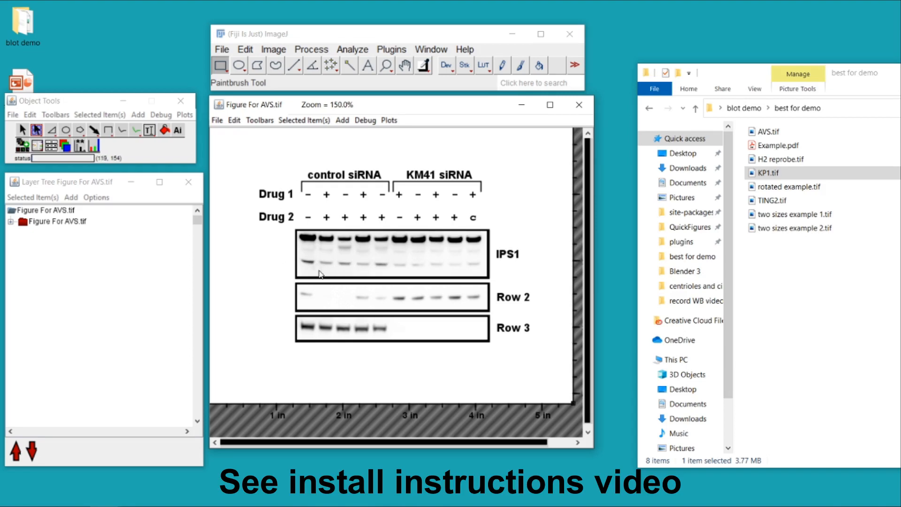
mouse_move(332, 245)
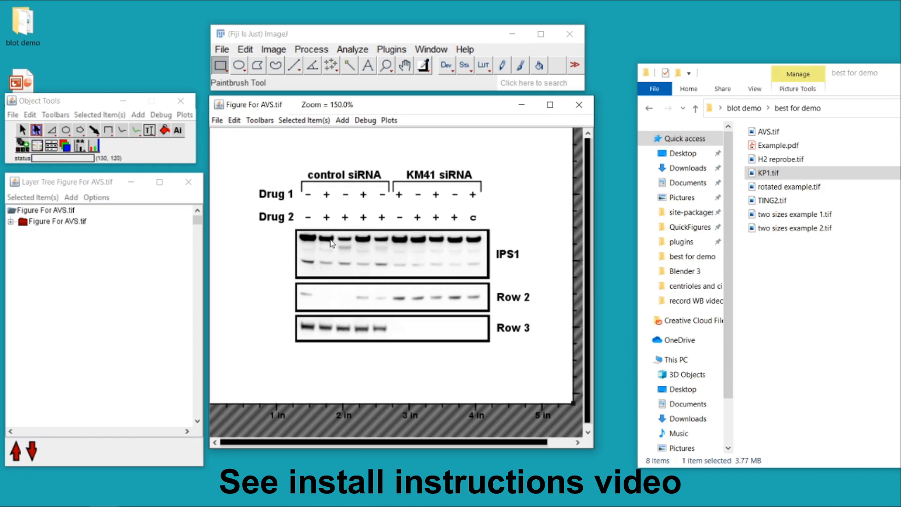